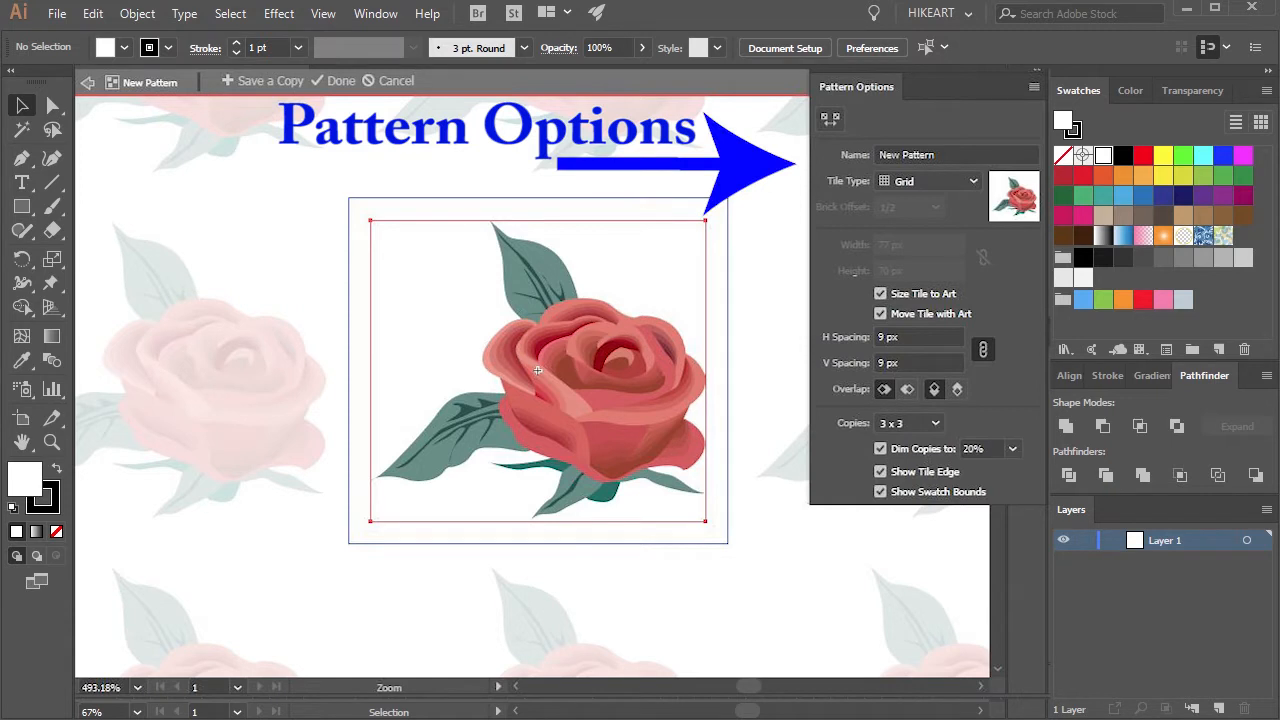
# - Exit the rose Pattern Options preview, leaving the blank Untitled-1 artboard
pyautogui.click(340, 80)
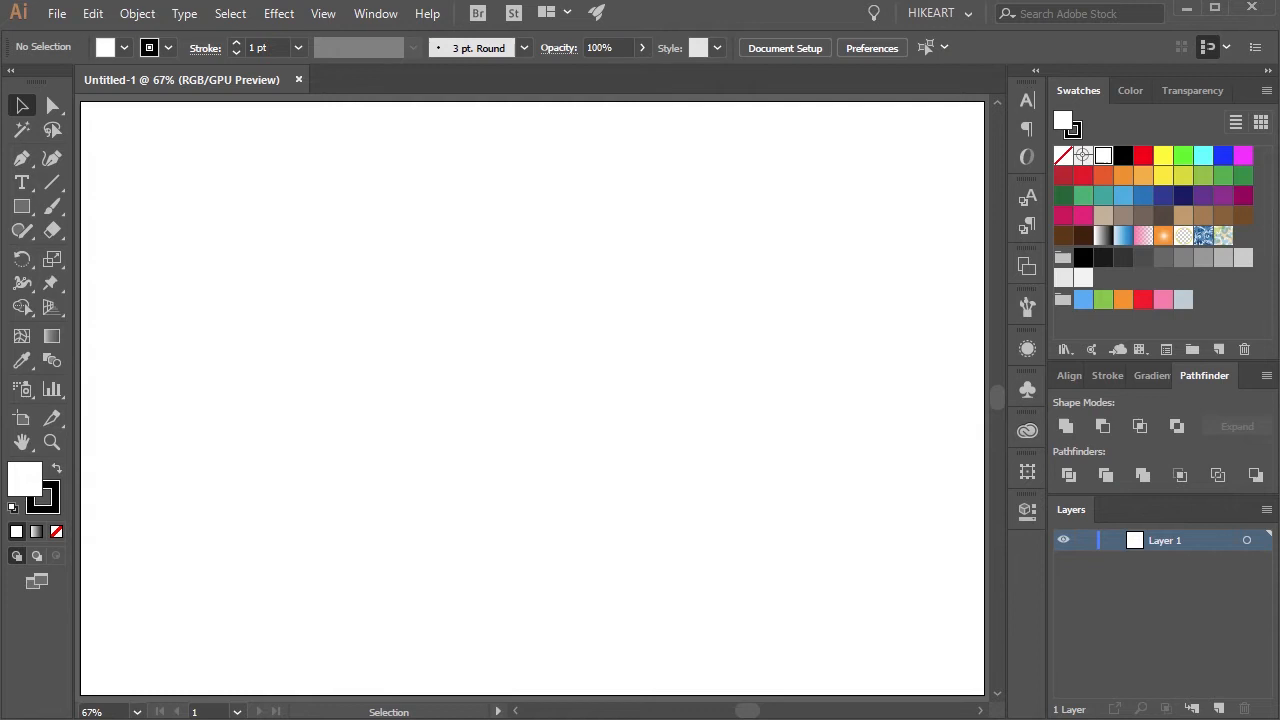
pyautogui.moveTo(137, 13)
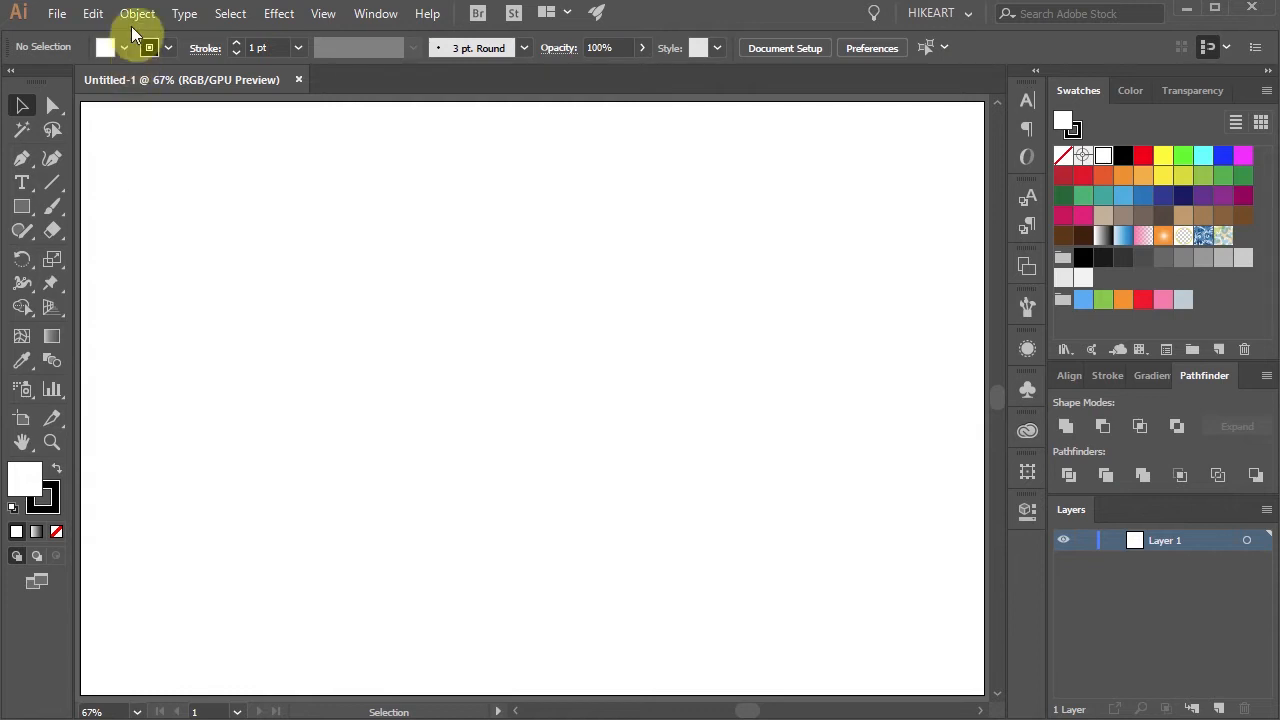
# - Create an empty pattern swatch with Object > Pattern > Make and dismiss the notice
pyautogui.click(138, 13)
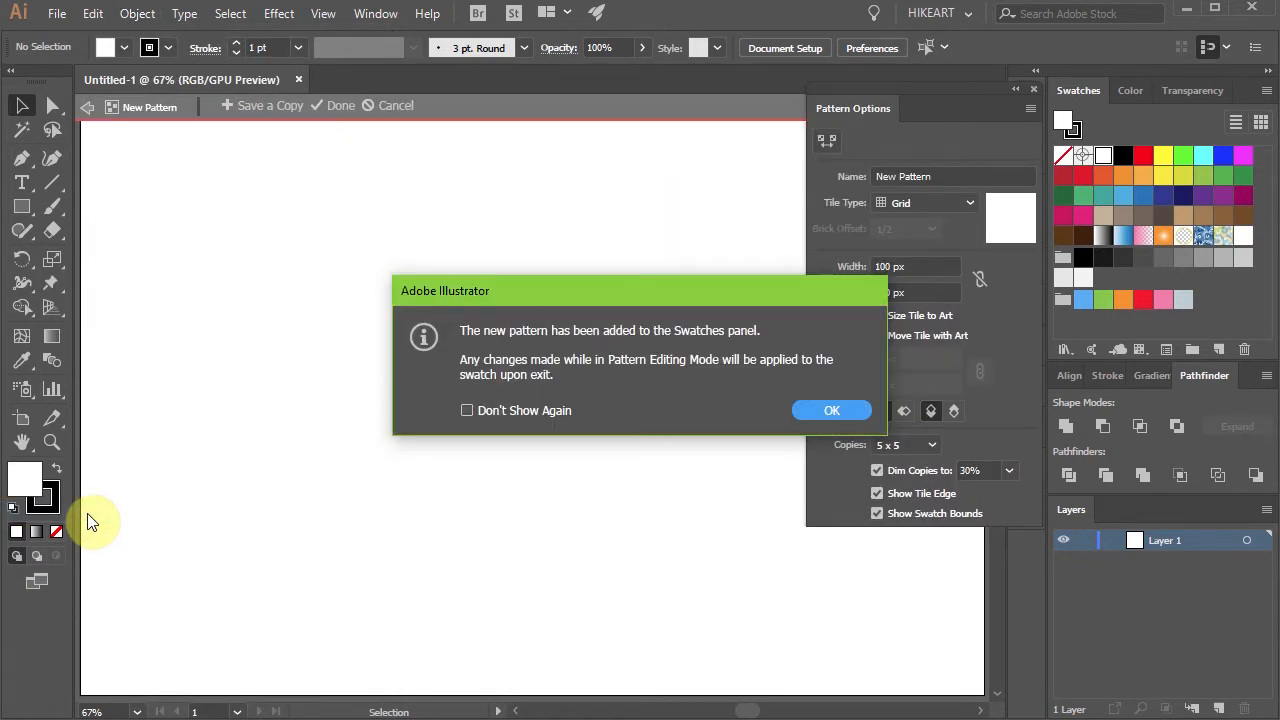
pyautogui.moveTo(738, 368)
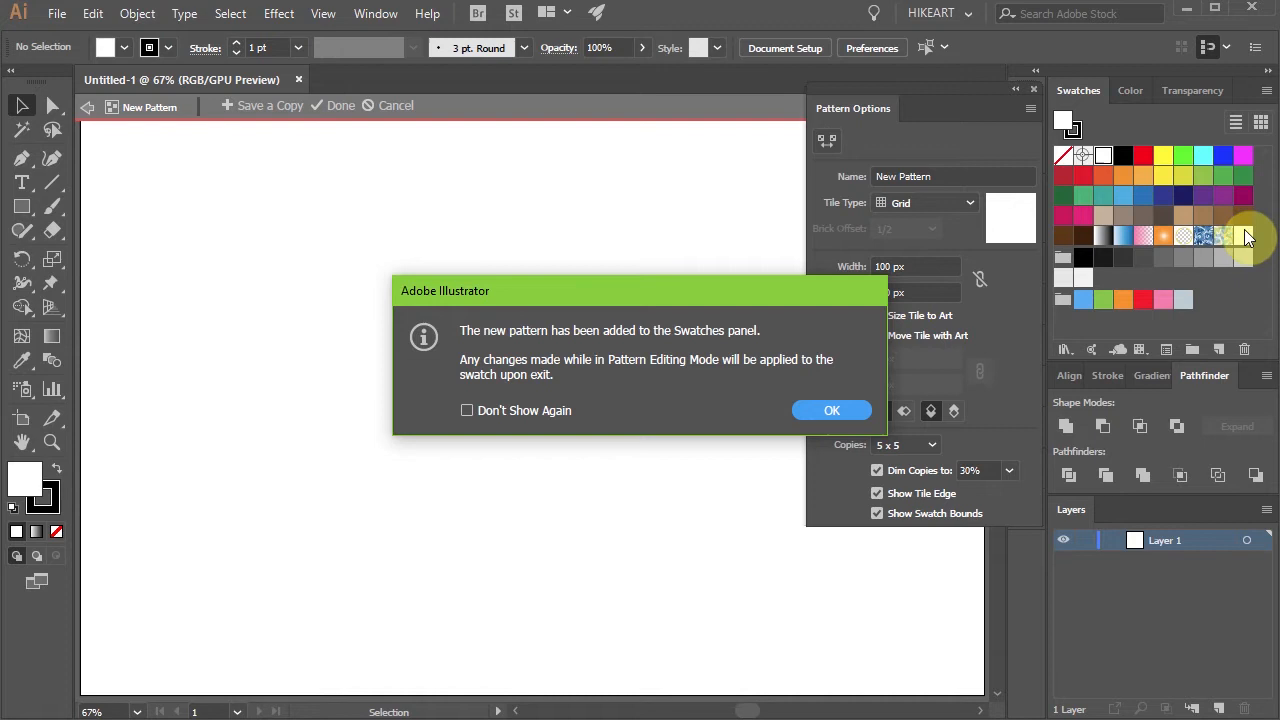
pyautogui.moveTo(1007, 233)
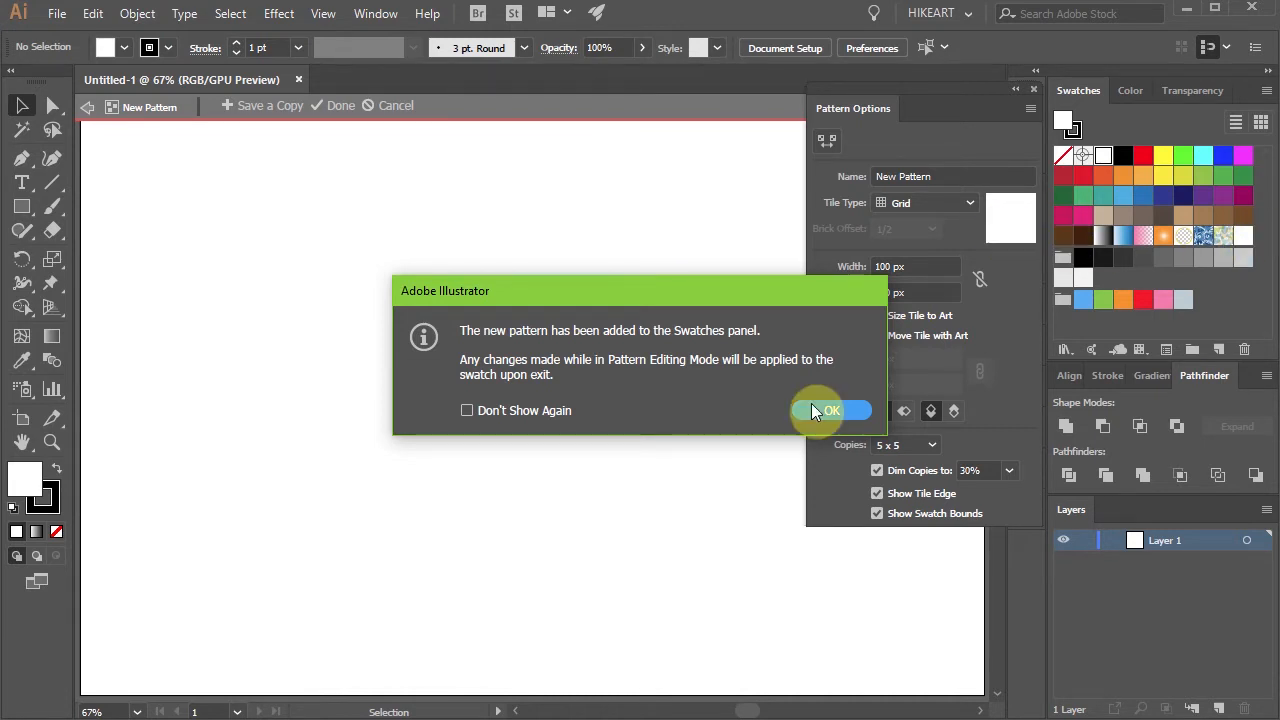
pyautogui.click(828, 410)
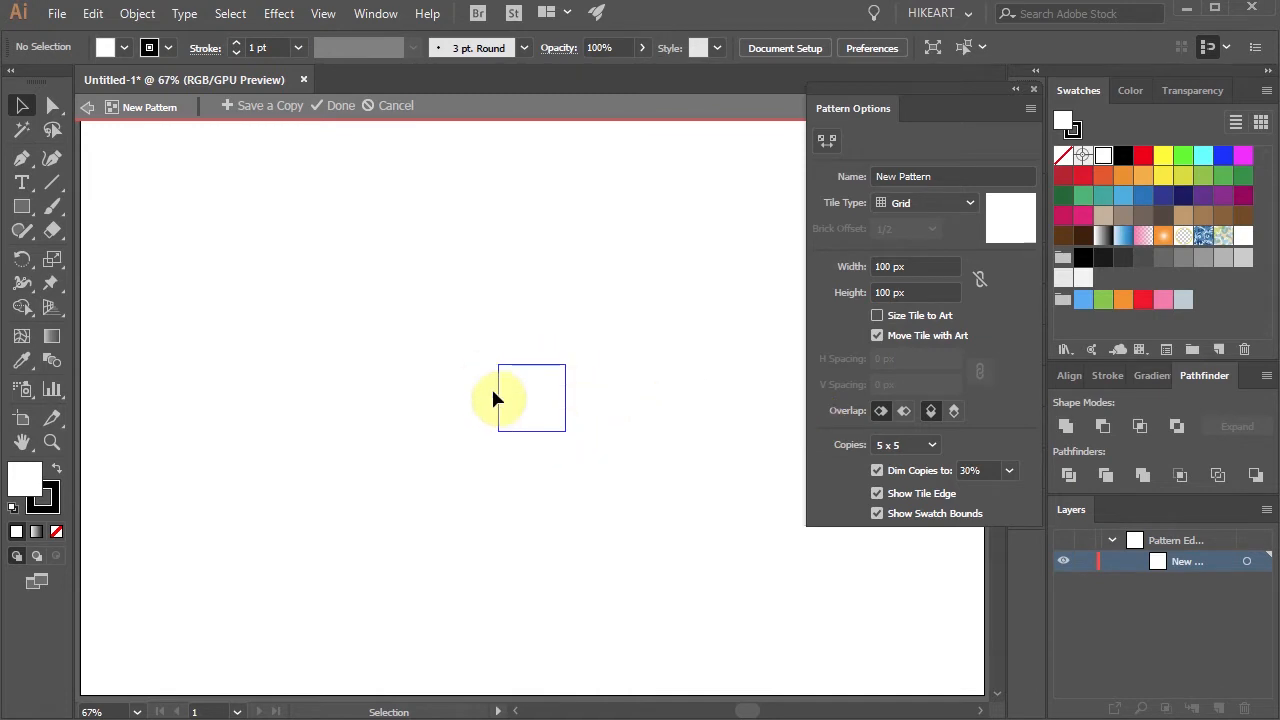
pyautogui.moveTo(530, 388)
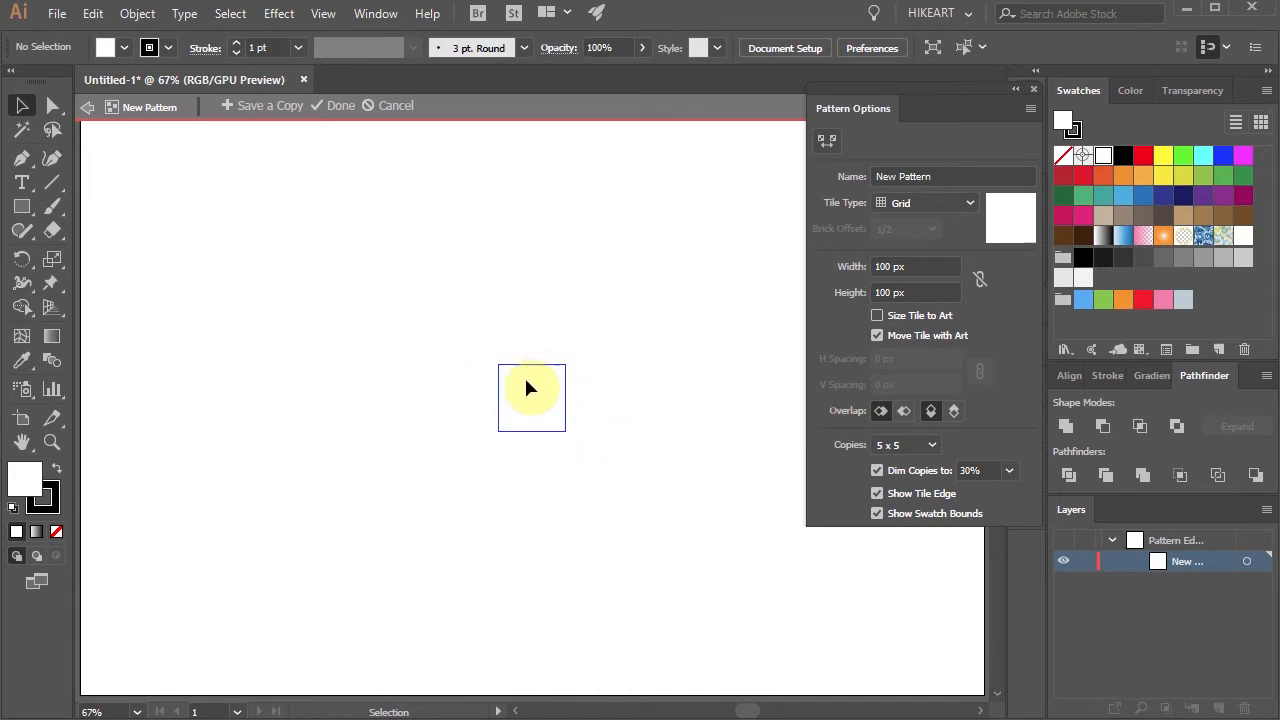
pyautogui.moveTo(535, 400)
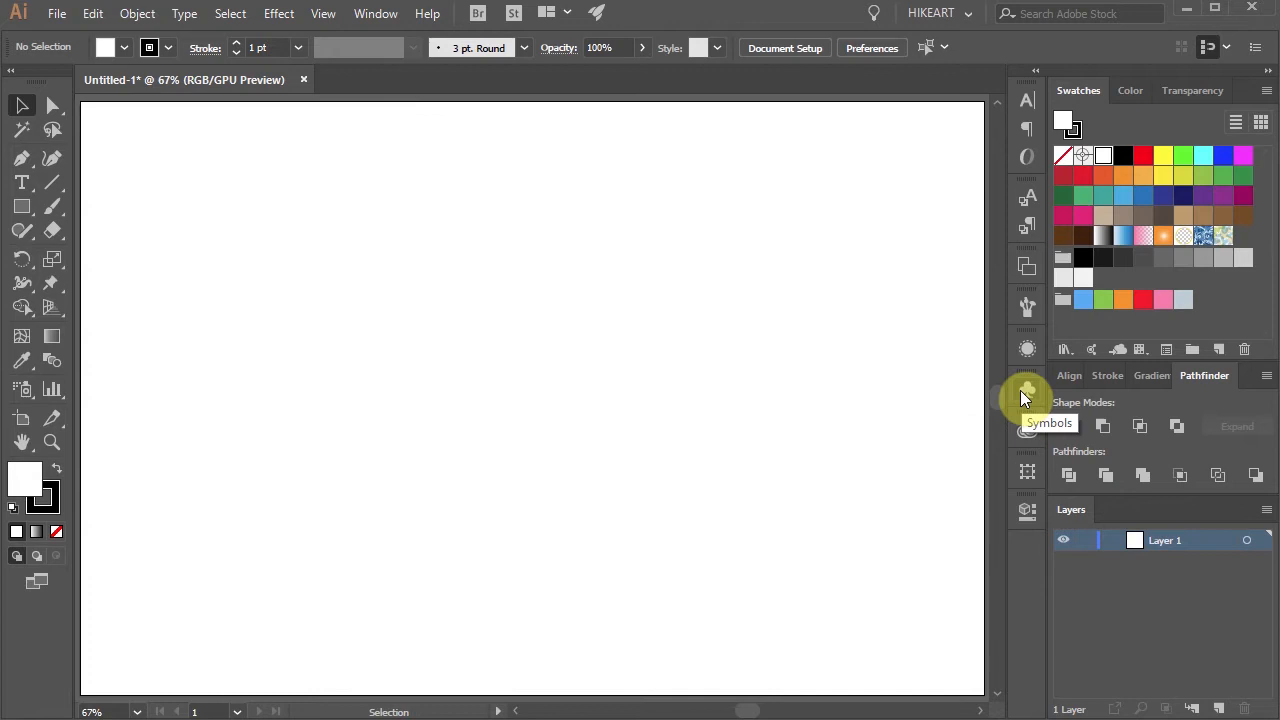
# - Open the Swatches panel, select all the rose artwork, and drag it in as a swatch
pyautogui.click(1026, 390)
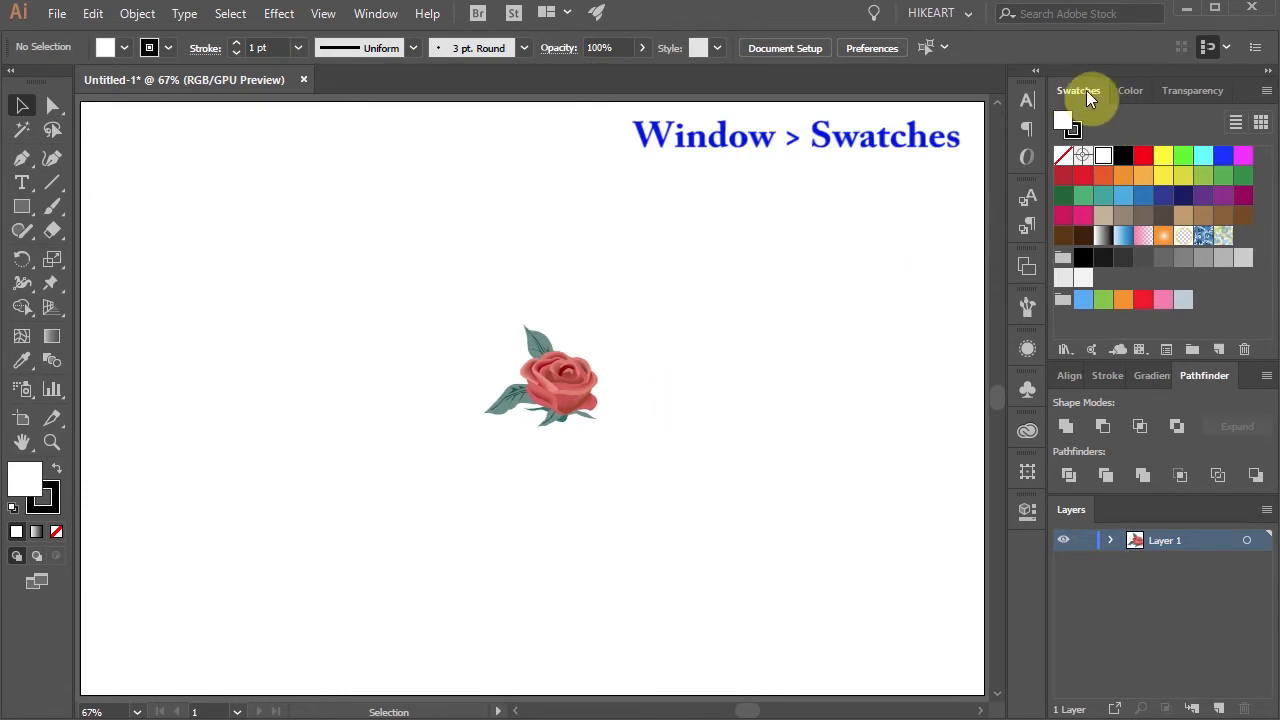
pyautogui.press('ctrl+a')
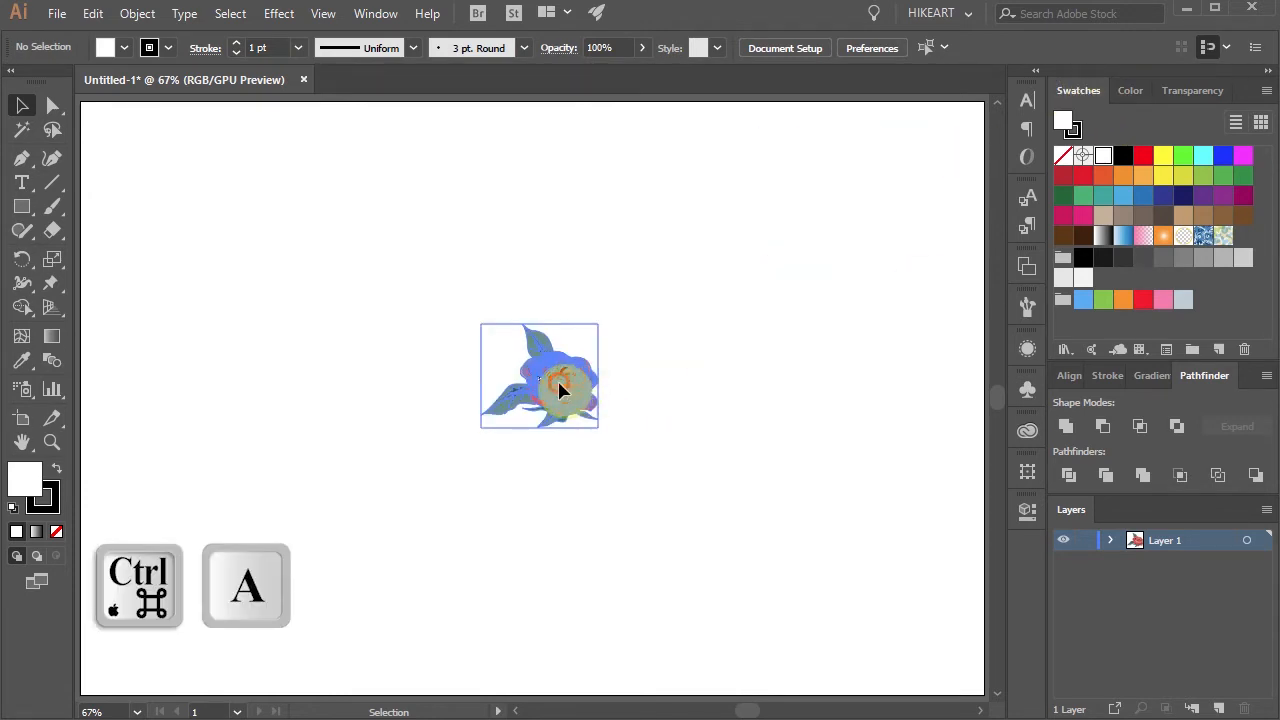
pyautogui.moveTo(540, 375); pyautogui.dragTo(960, 280)
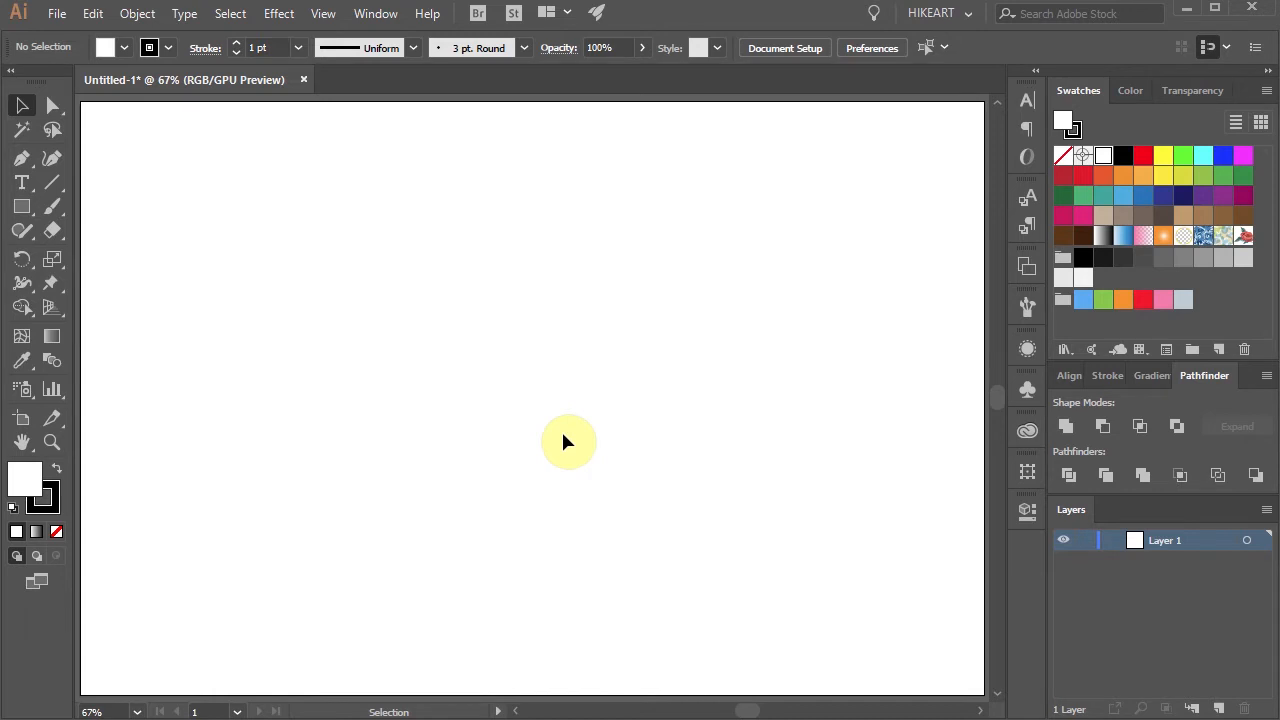
# - Double-click the rose swatch to enter Pattern Editing Mode and toggle Outline view
pyautogui.doubleClick(1240, 237)
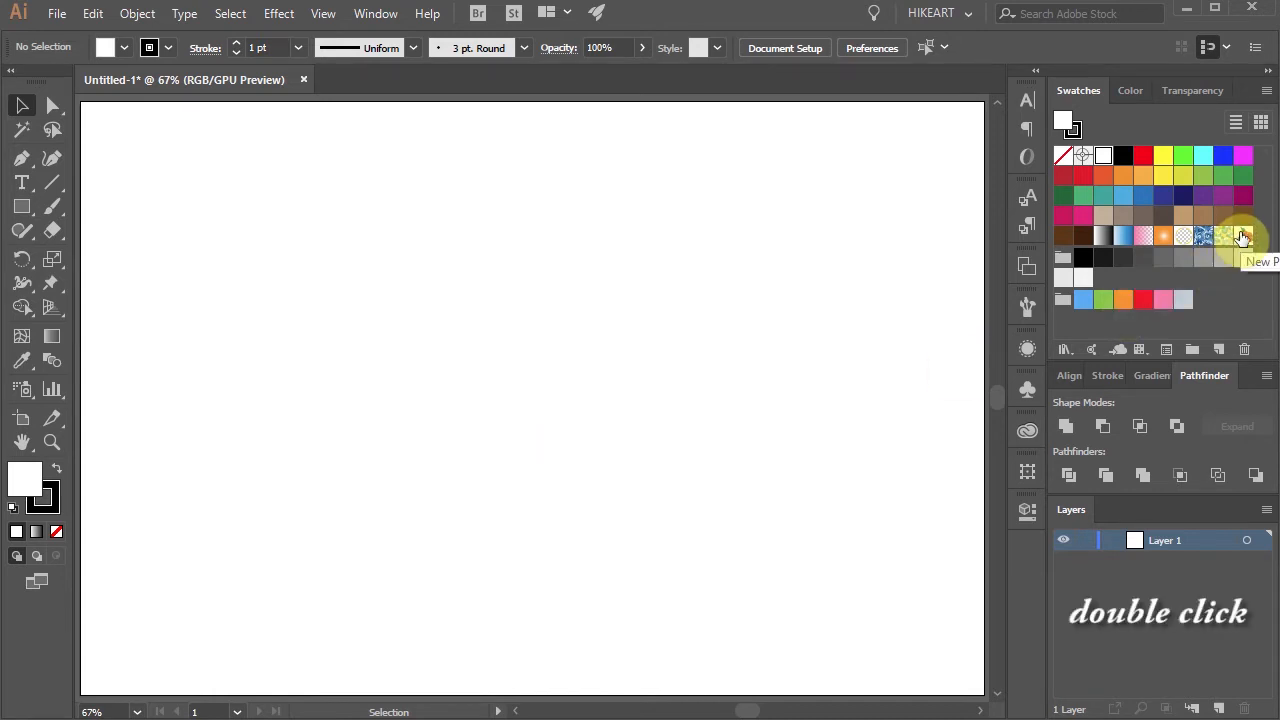
pyautogui.doubleClick(1243, 235)
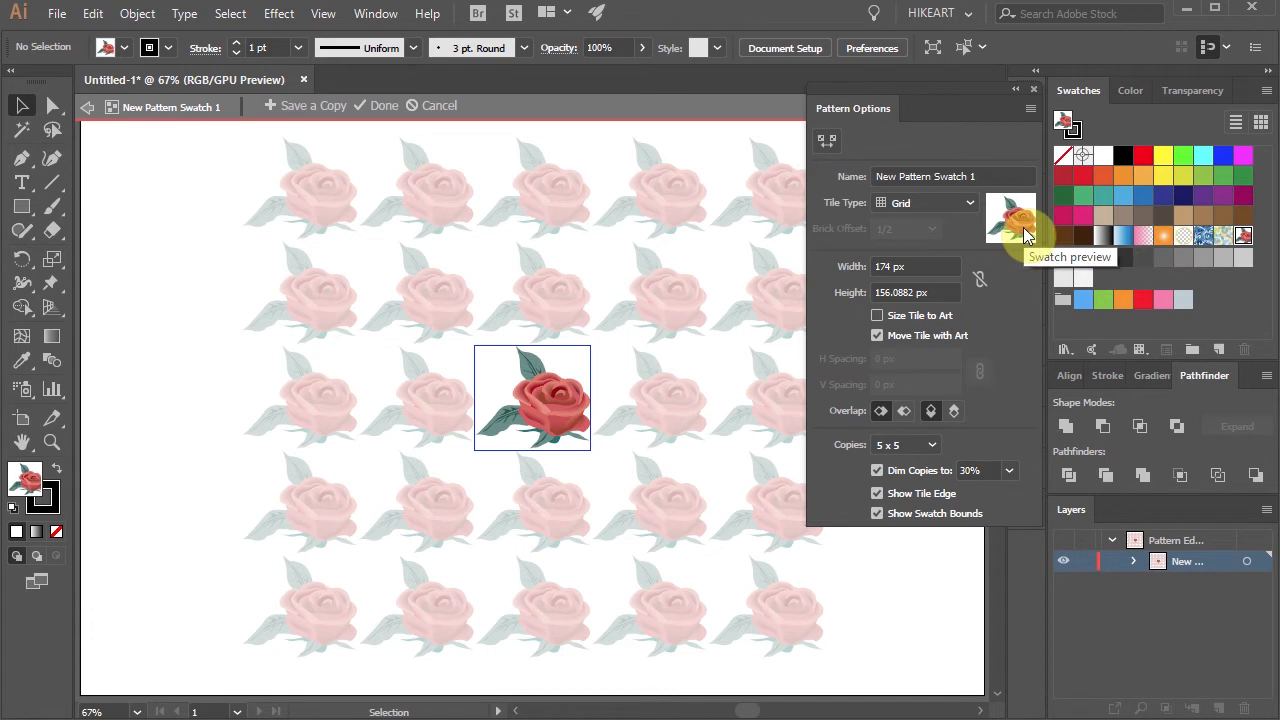
pyautogui.moveTo(575, 351)
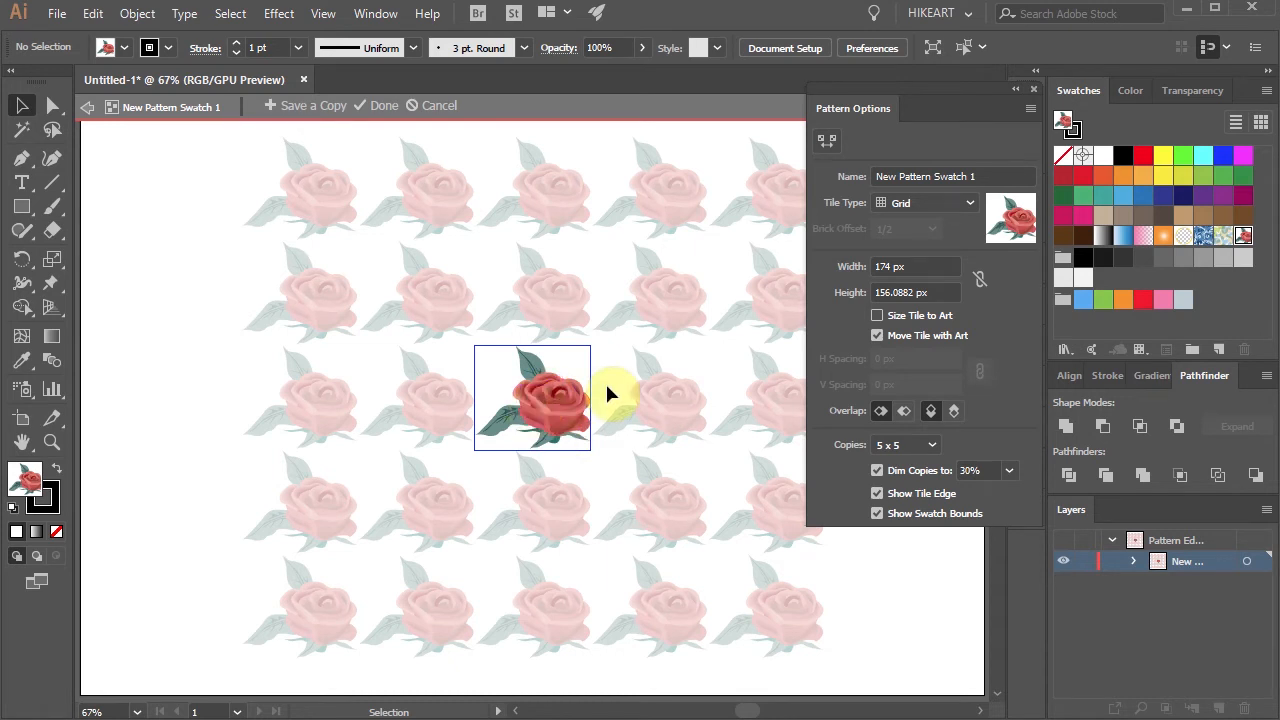
pyautogui.press('ctrl+y')
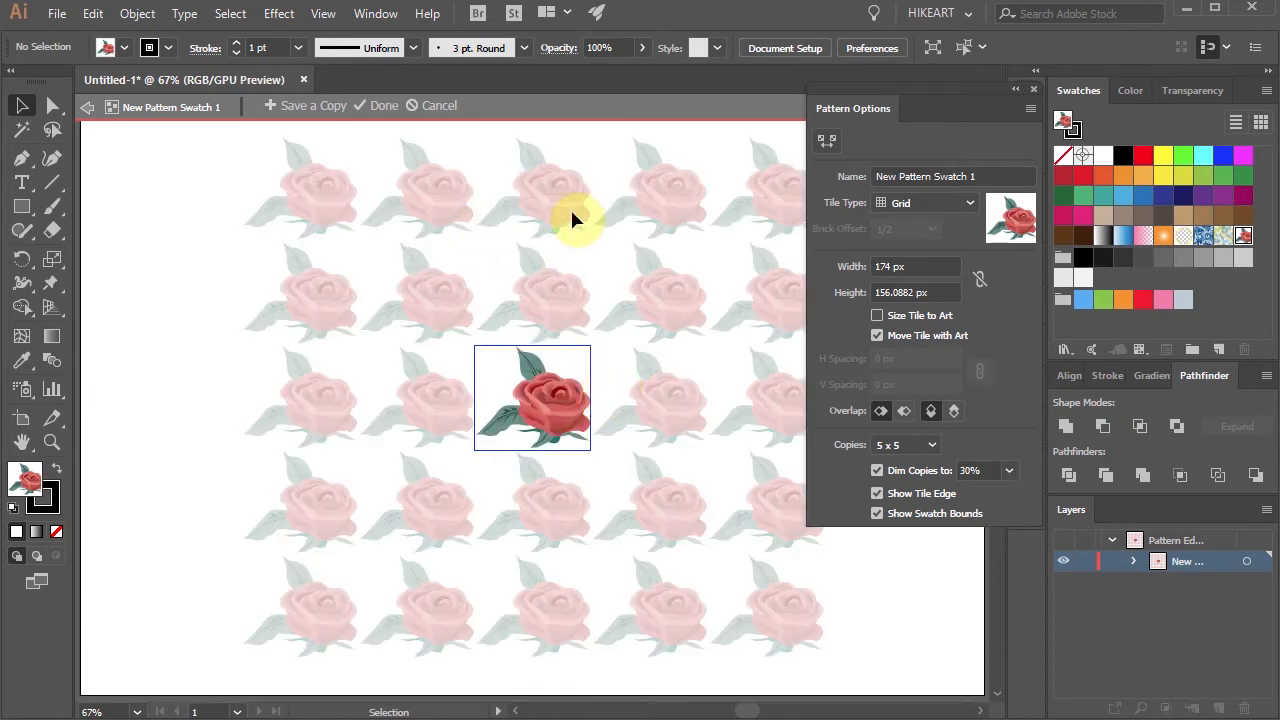
pyautogui.moveTo(780, 560)
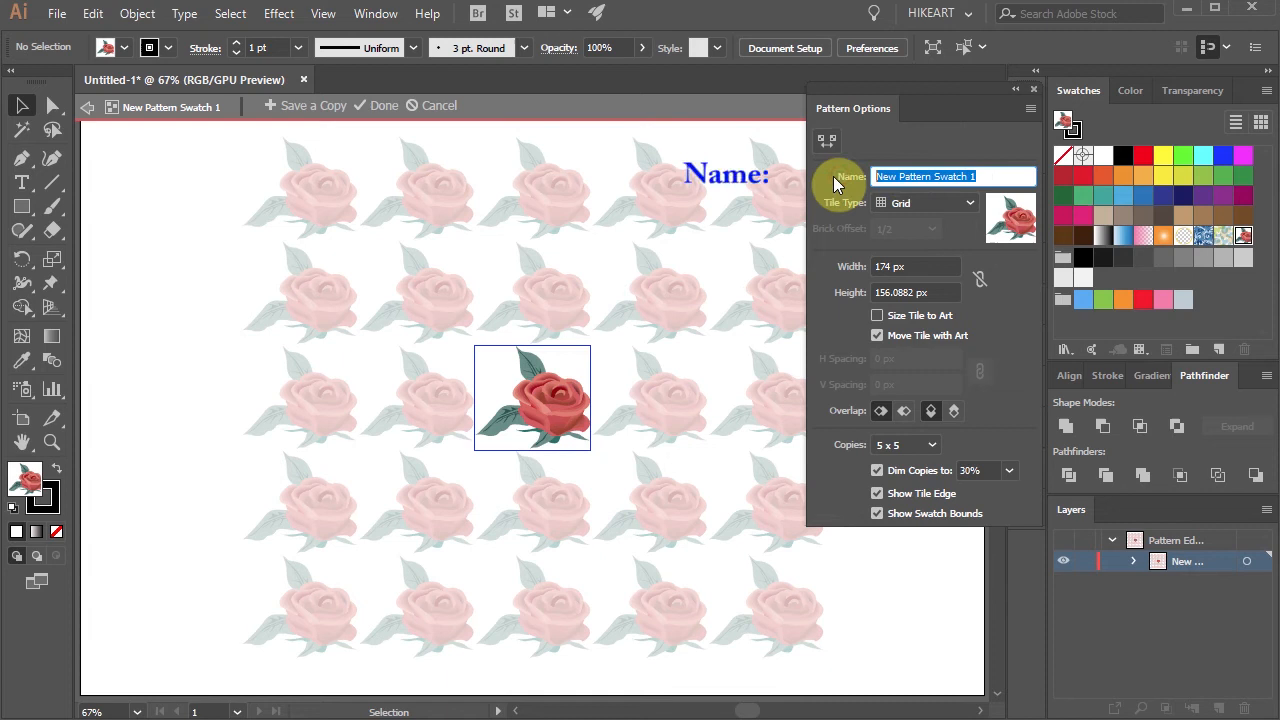
# - Name the pattern 'rose', set Copies to 3 x 3, and select all the artwork
pyautogui.write('rose')
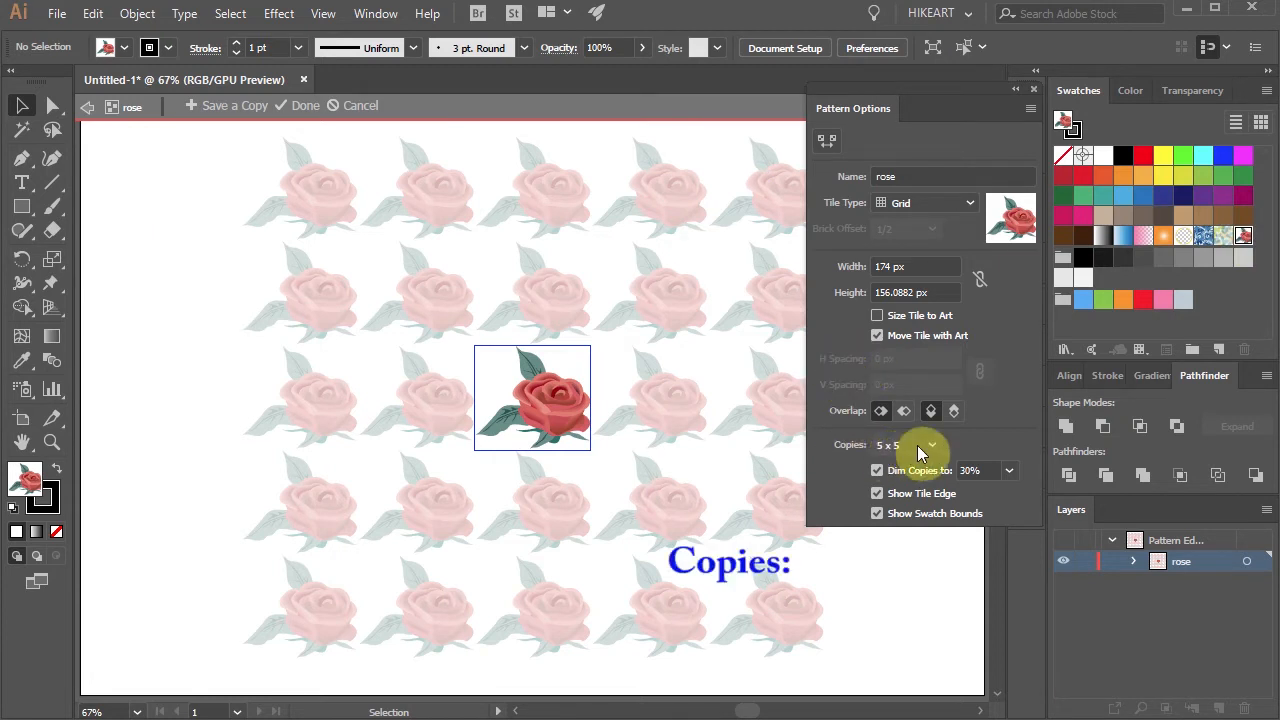
pyautogui.click(930, 444)
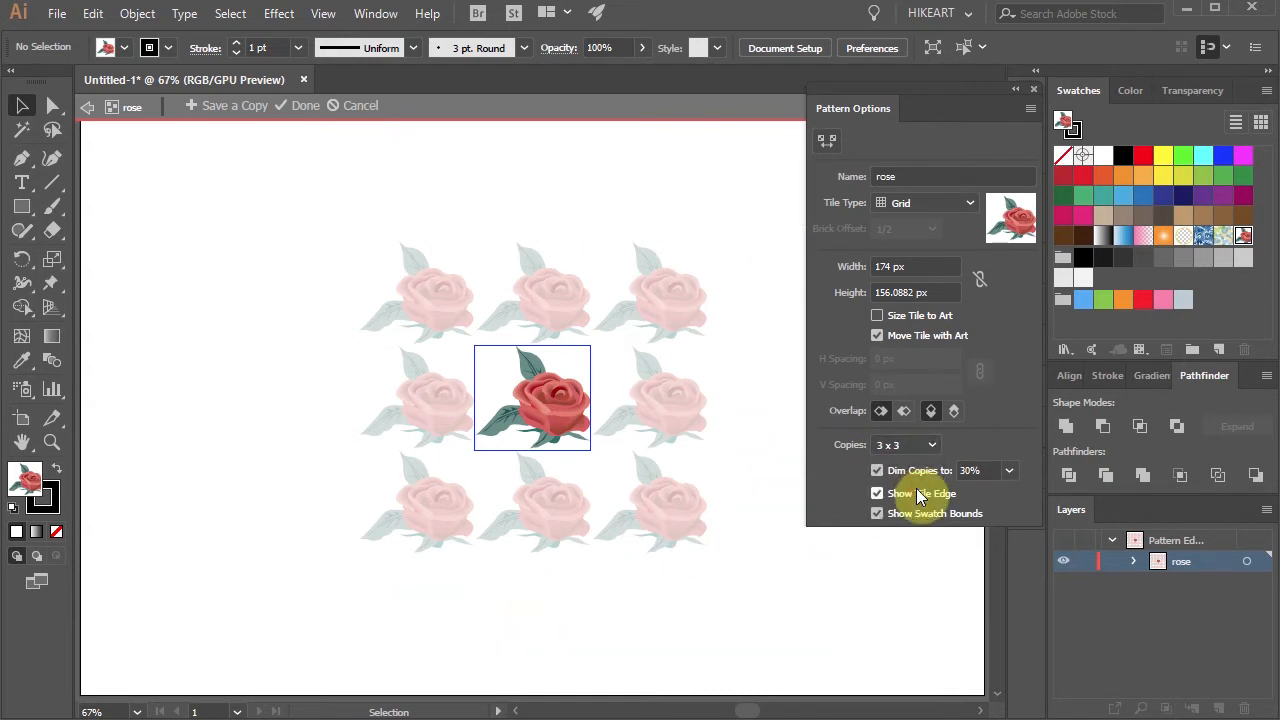
pyautogui.moveTo(668, 455)
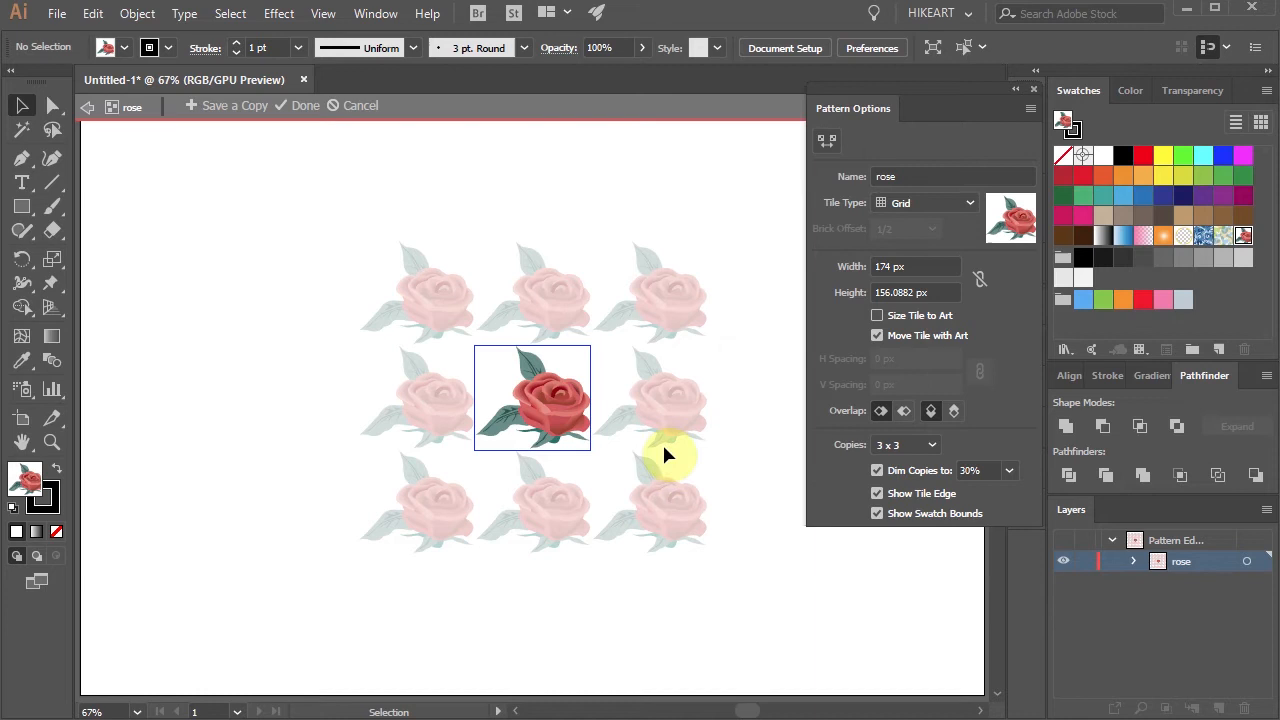
pyautogui.press('ctrl+a')
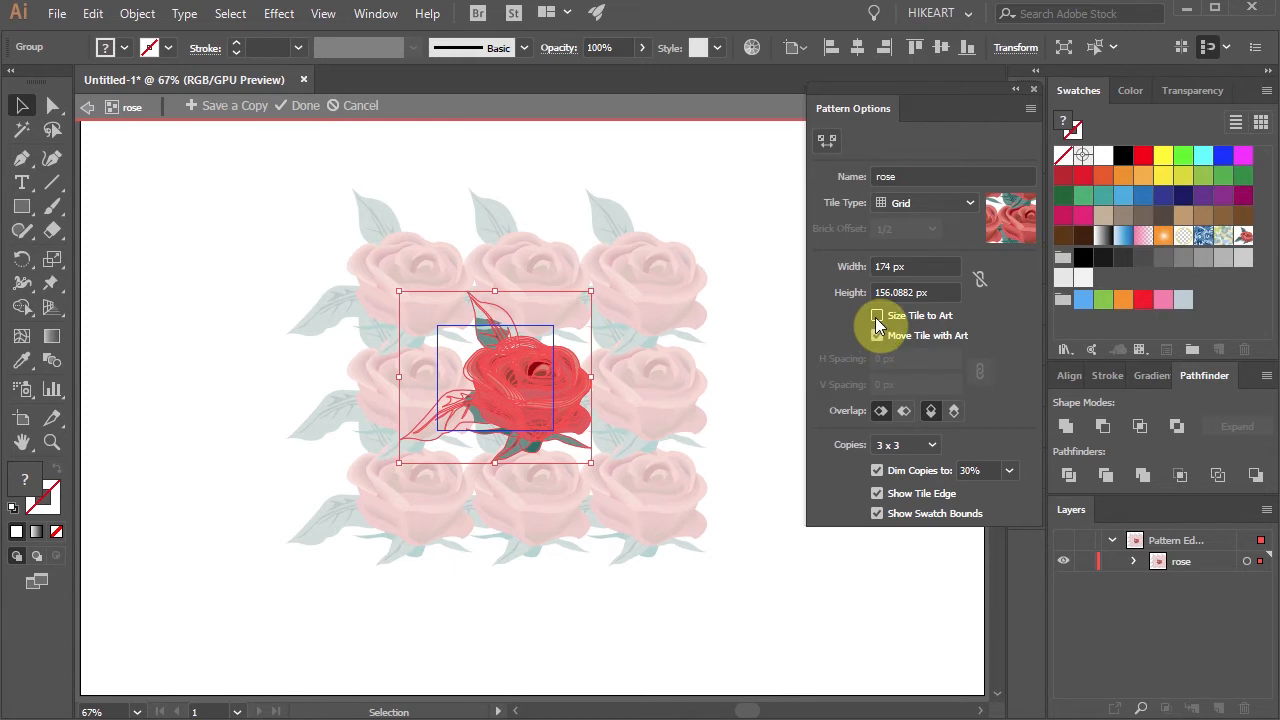
# - Toggle Size Tile to Art off and on so H and V Spacing reset to 0 px
pyautogui.click(877, 315)
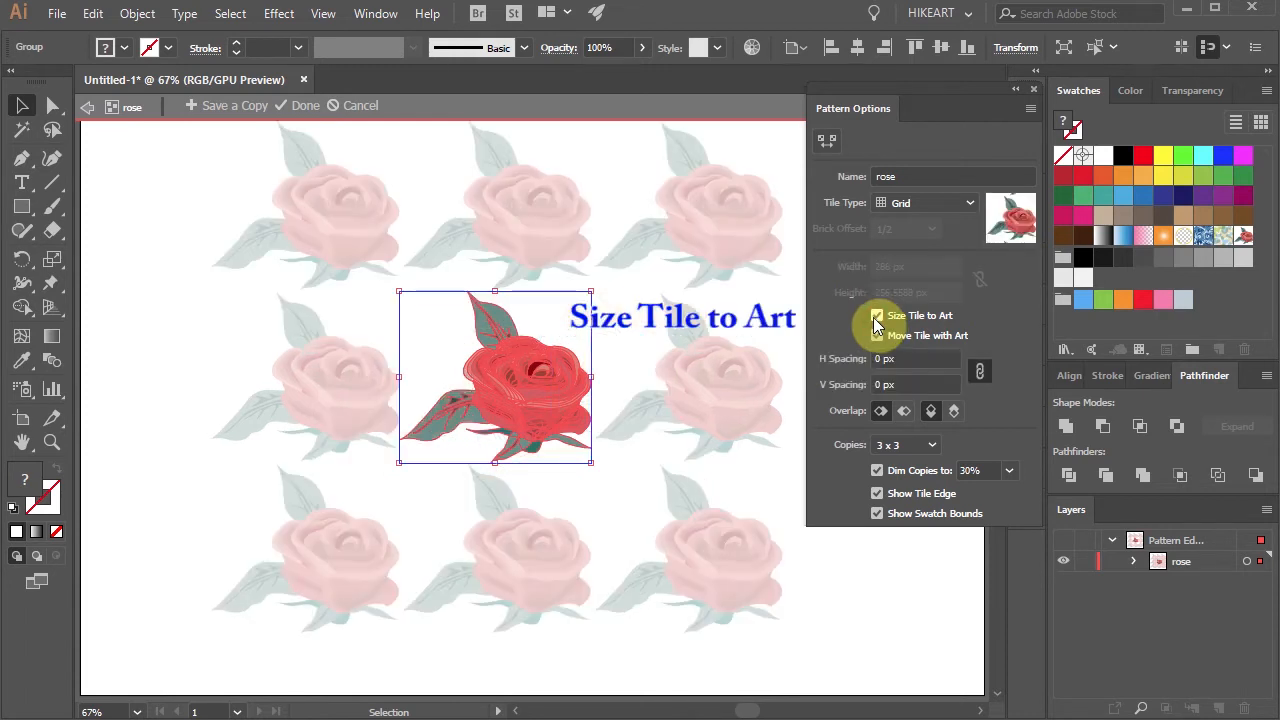
pyautogui.click(877, 315)
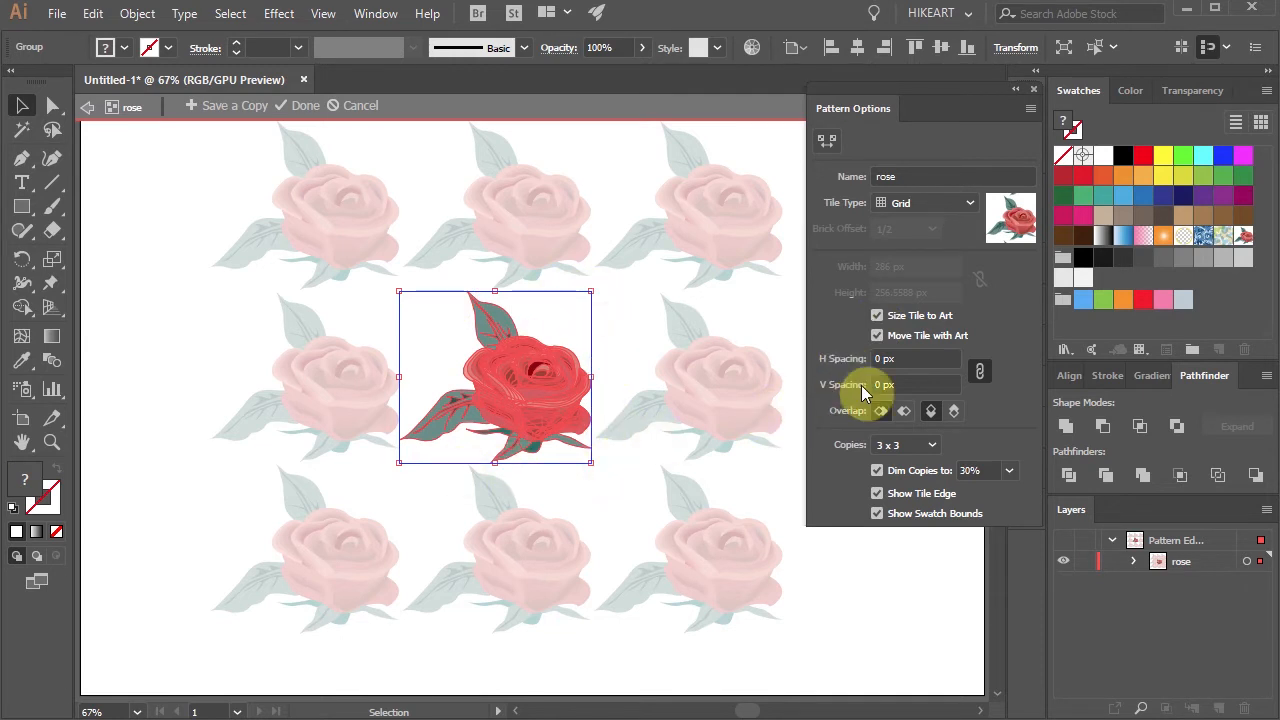
pyautogui.click(912, 358)
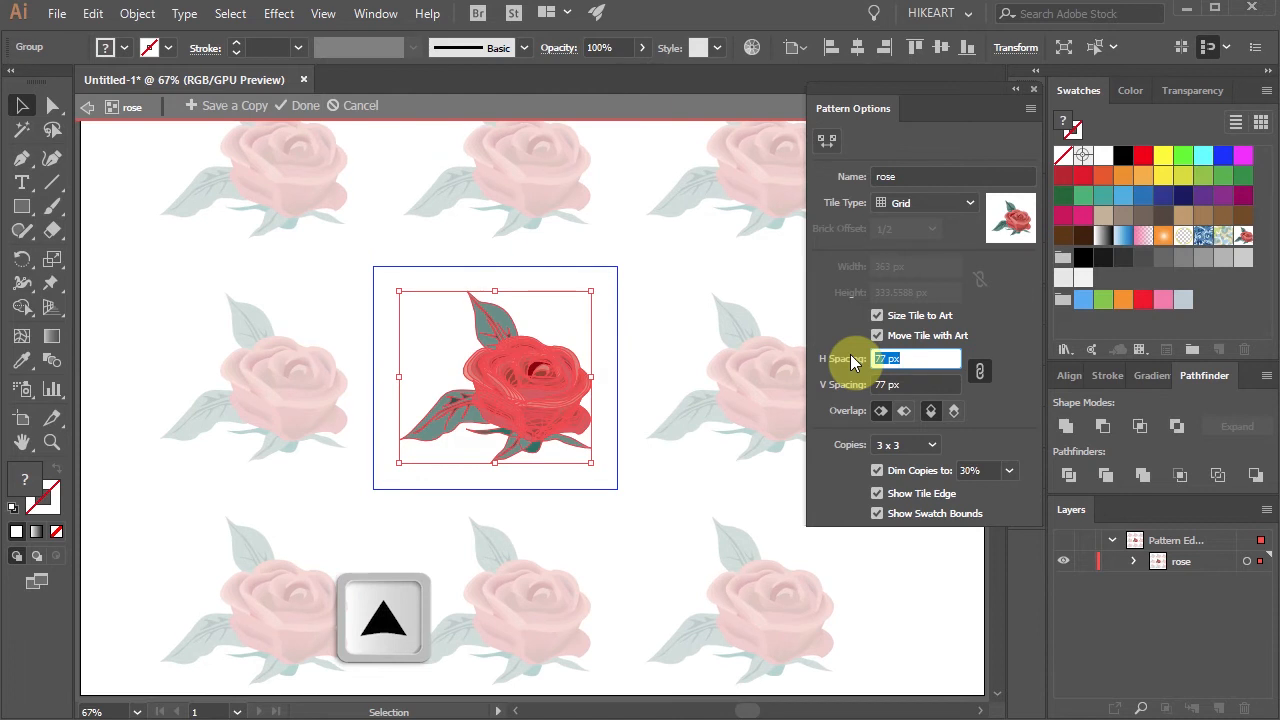
pyautogui.moveTo(645, 485)
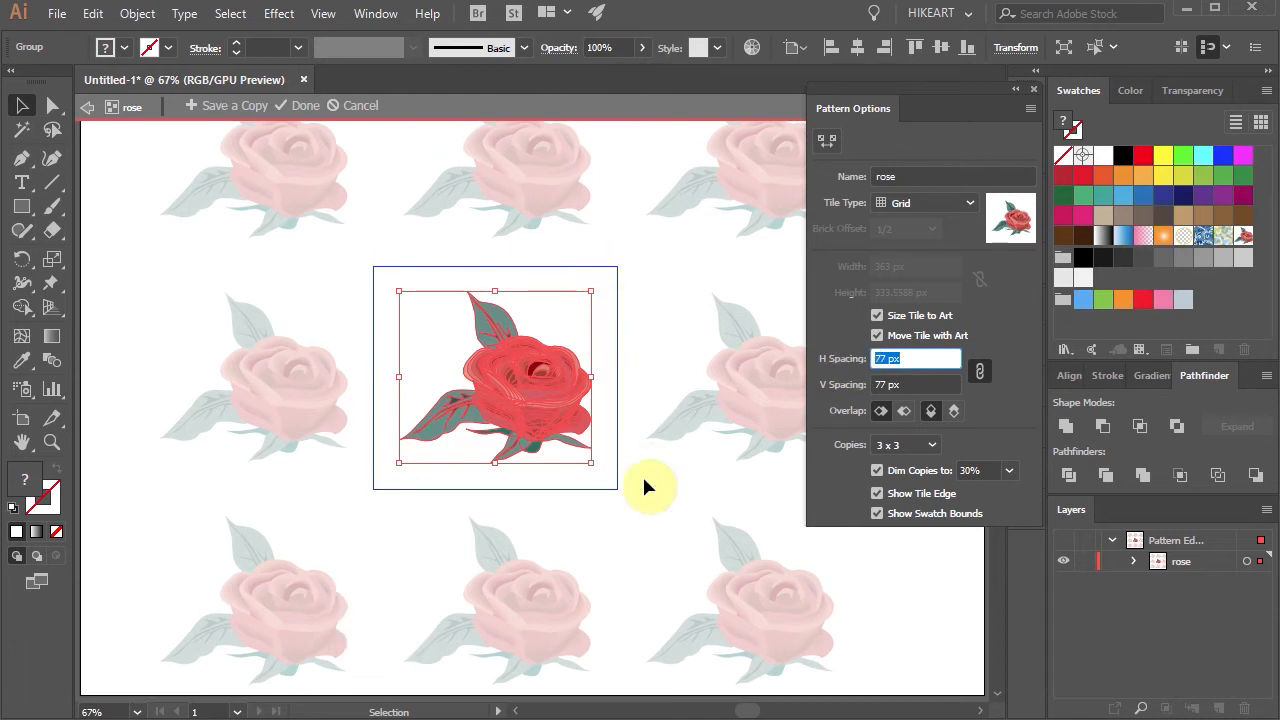
pyautogui.moveTo(655, 336)
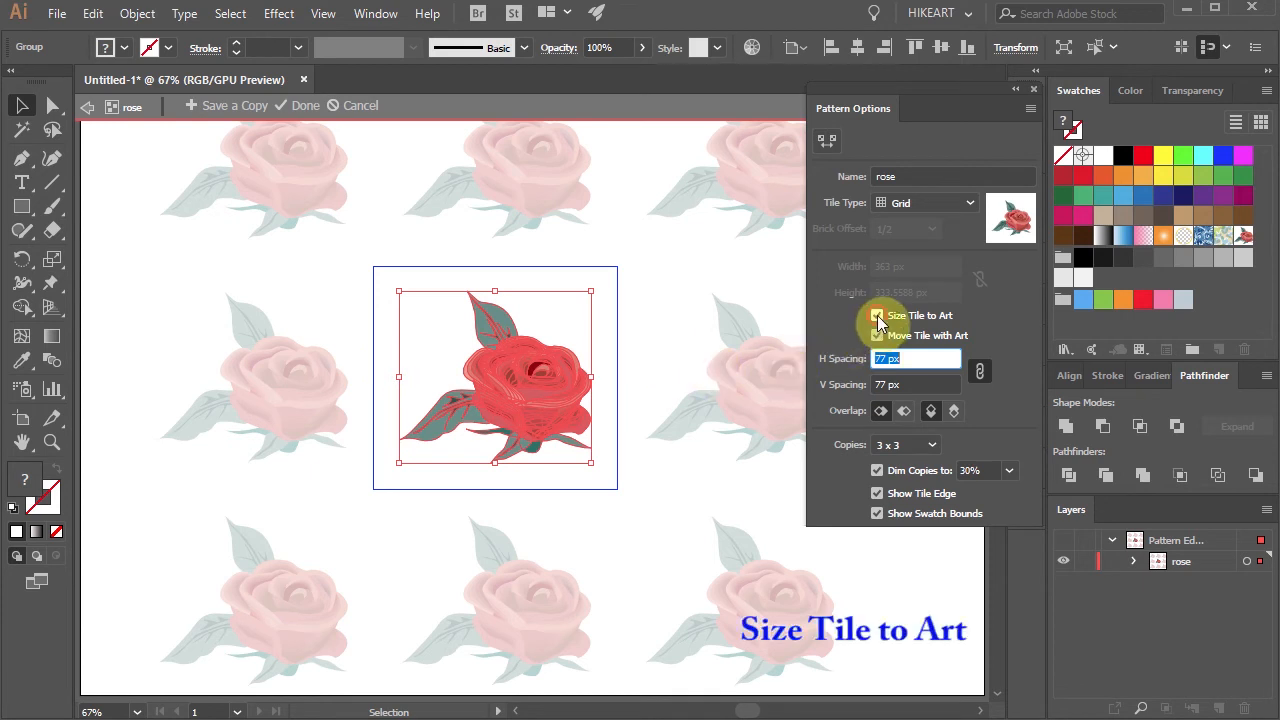
pyautogui.click(877, 315)
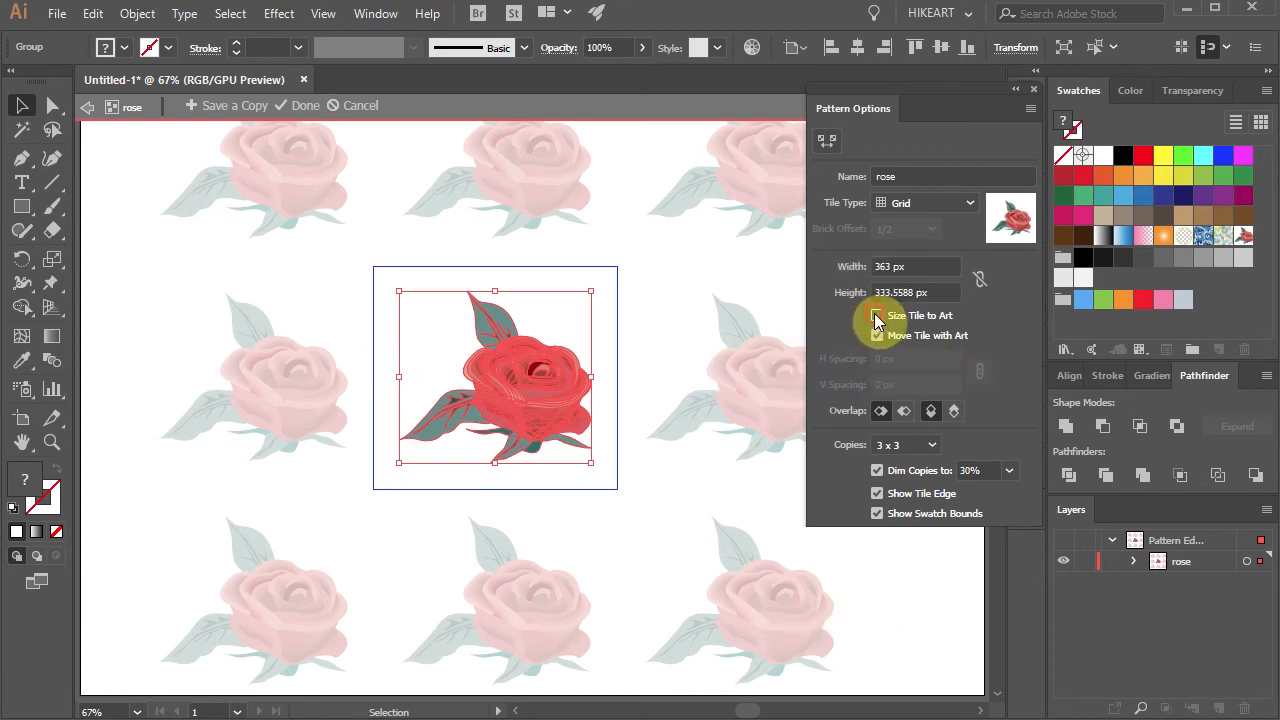
pyautogui.click(877, 315)
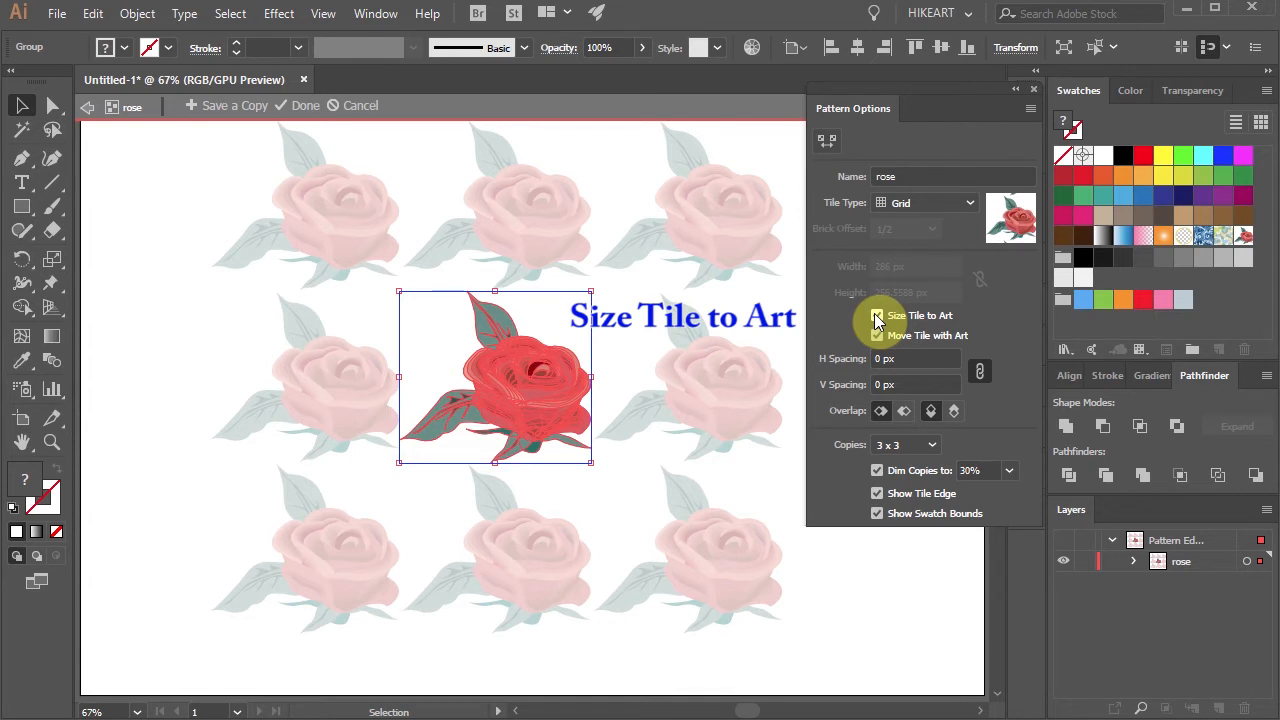
pyautogui.click(878, 315)
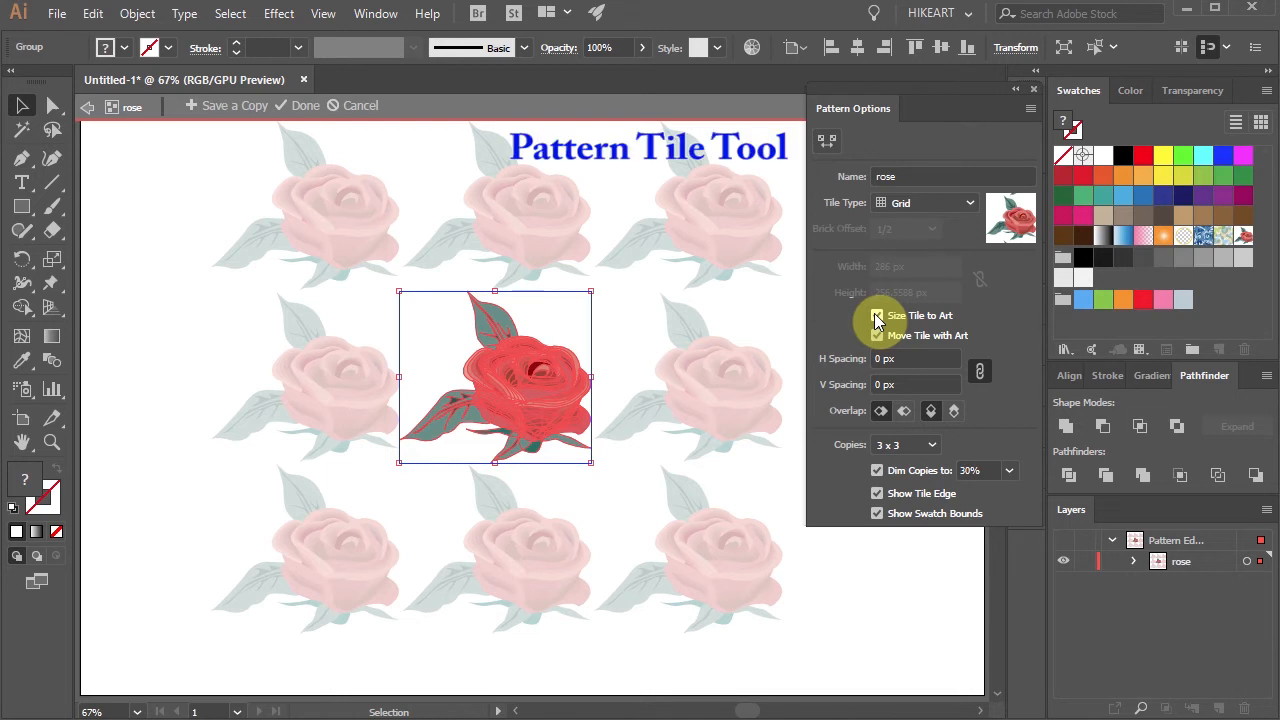
pyautogui.moveTo(828, 138)
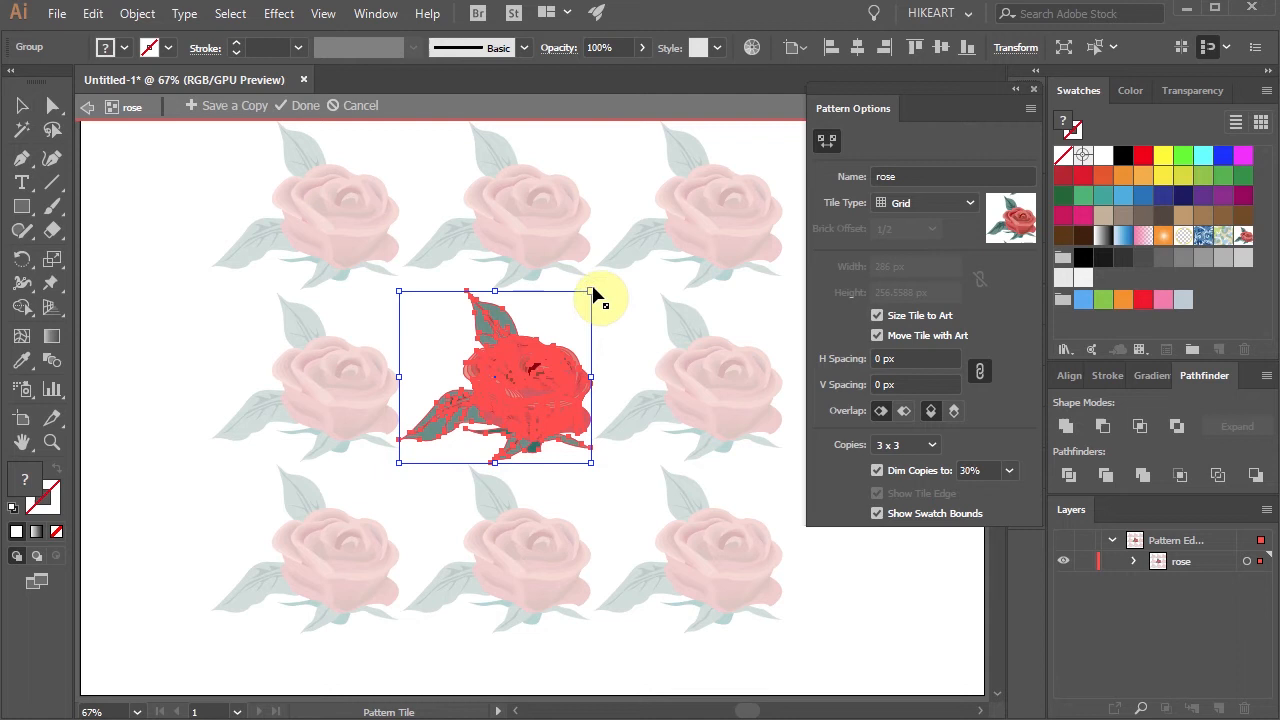
# - Shrink the tile so roses overlap, set Overlap to Right in Front, and refit the tile
pyautogui.moveTo(590, 292); pyautogui.dragTo(660, 252)
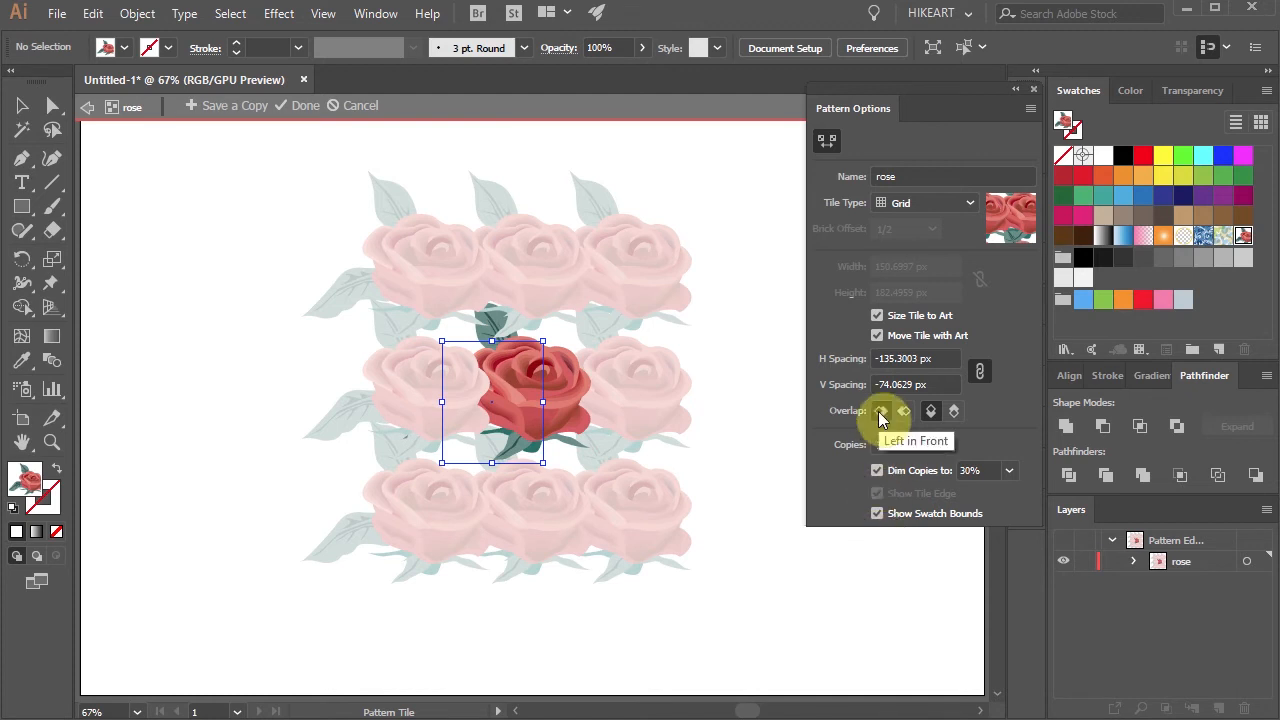
pyautogui.click(903, 411)
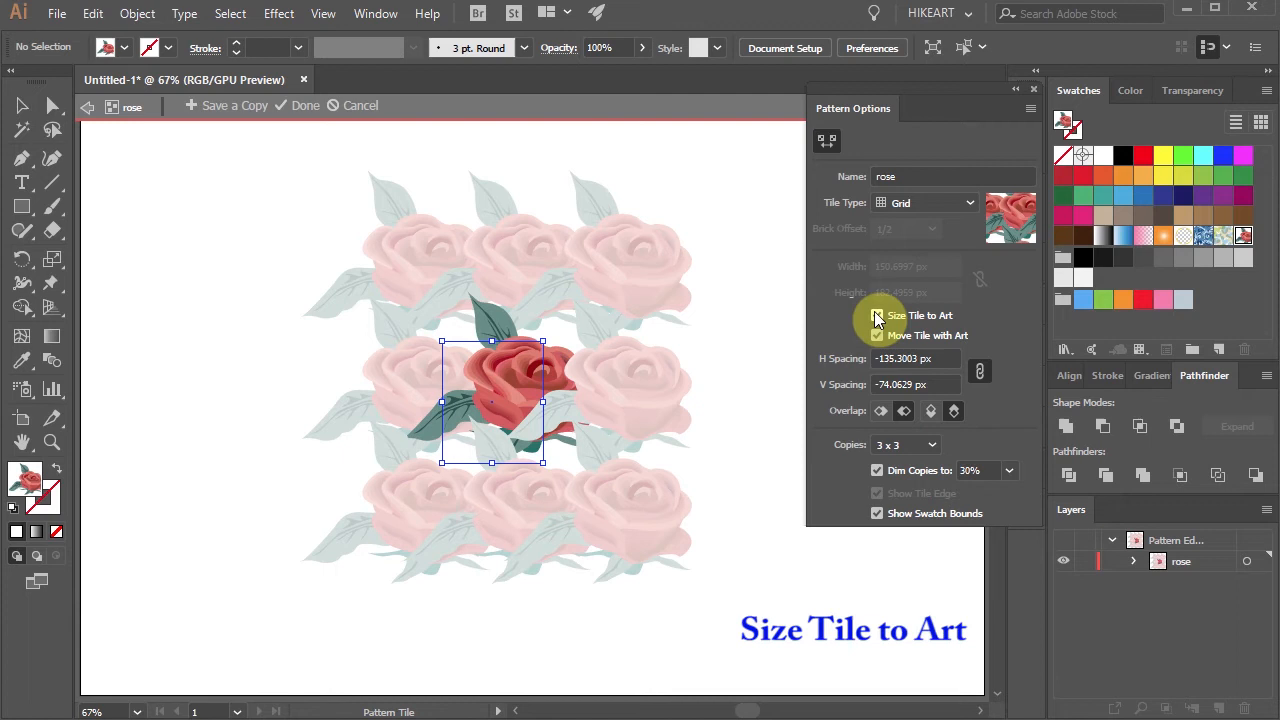
pyautogui.click(878, 315)
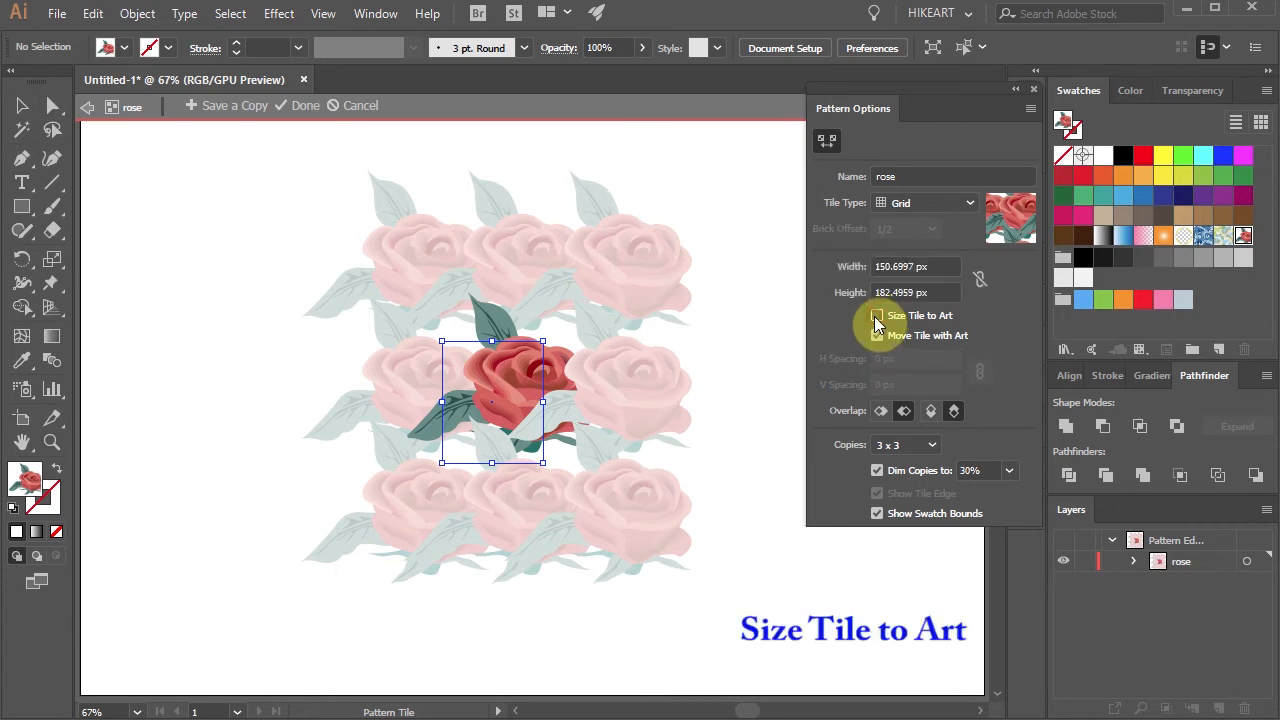
pyautogui.click(877, 315)
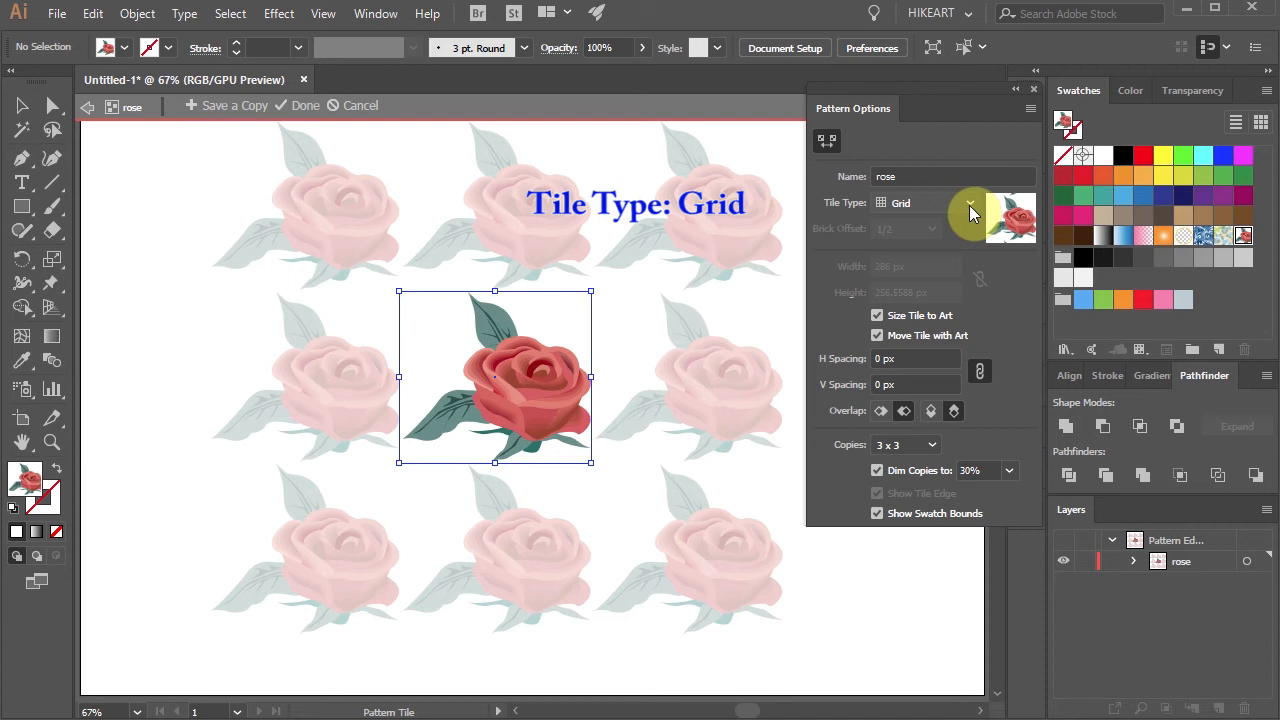
# - Cycle Tile Type through Brick by Row, Brick by Column, Hex by Column and Hex by Row
pyautogui.click(950, 202)
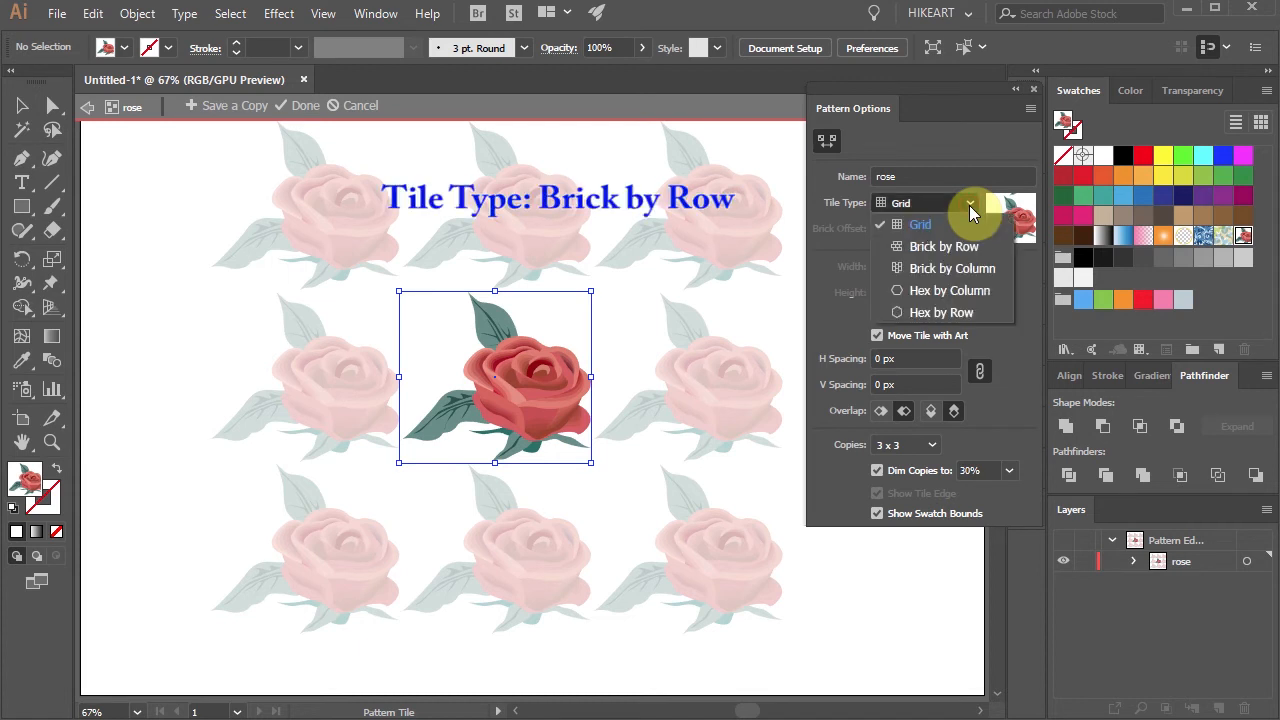
pyautogui.click(943, 246)
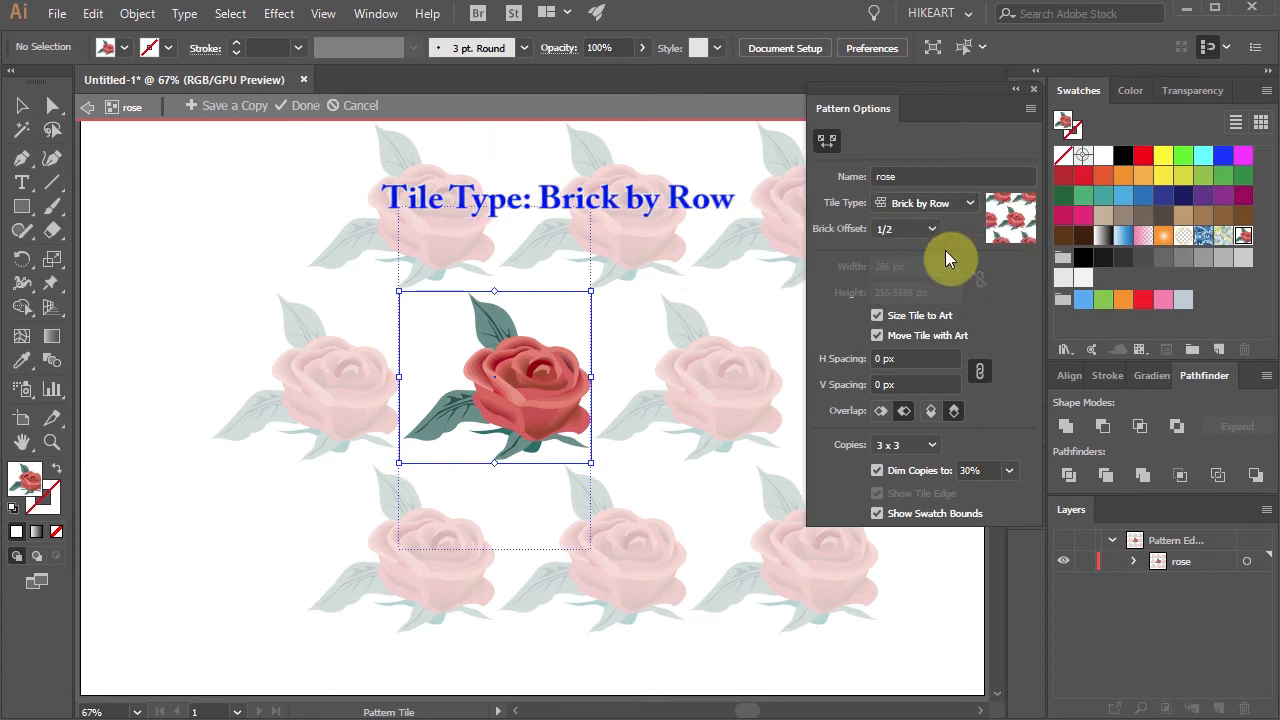
pyautogui.click(967, 203)
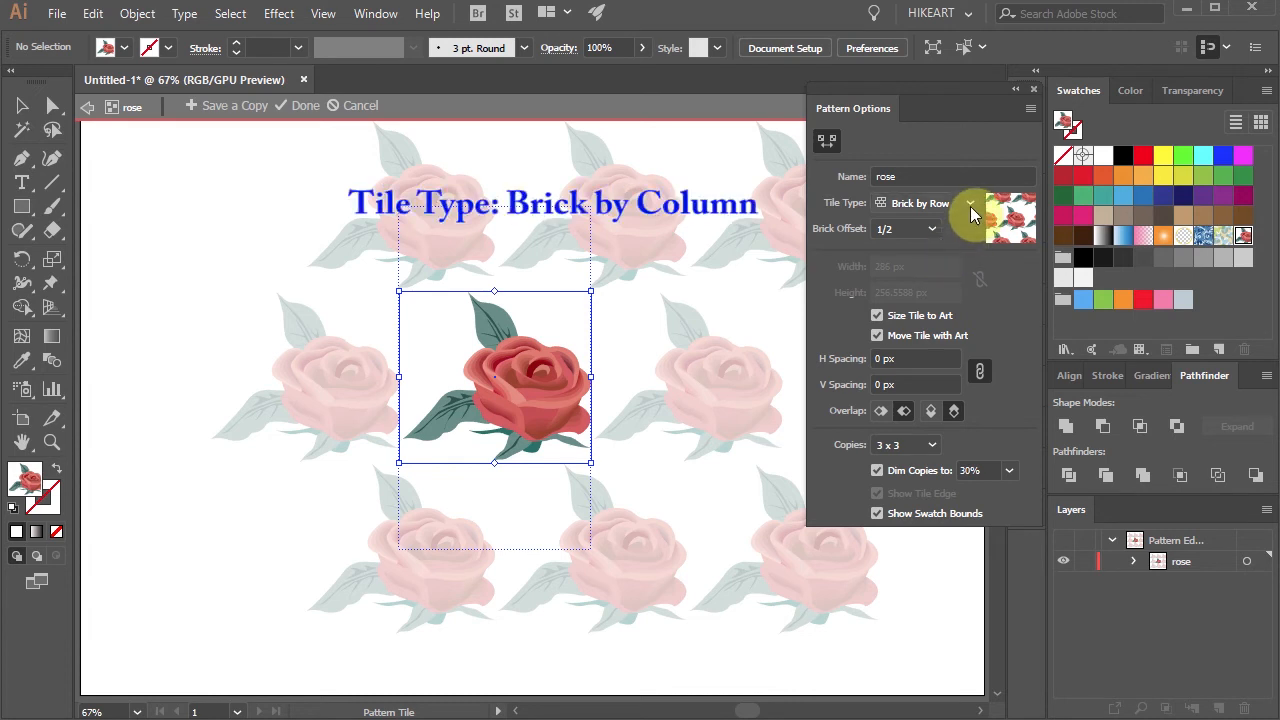
pyautogui.click(930, 203)
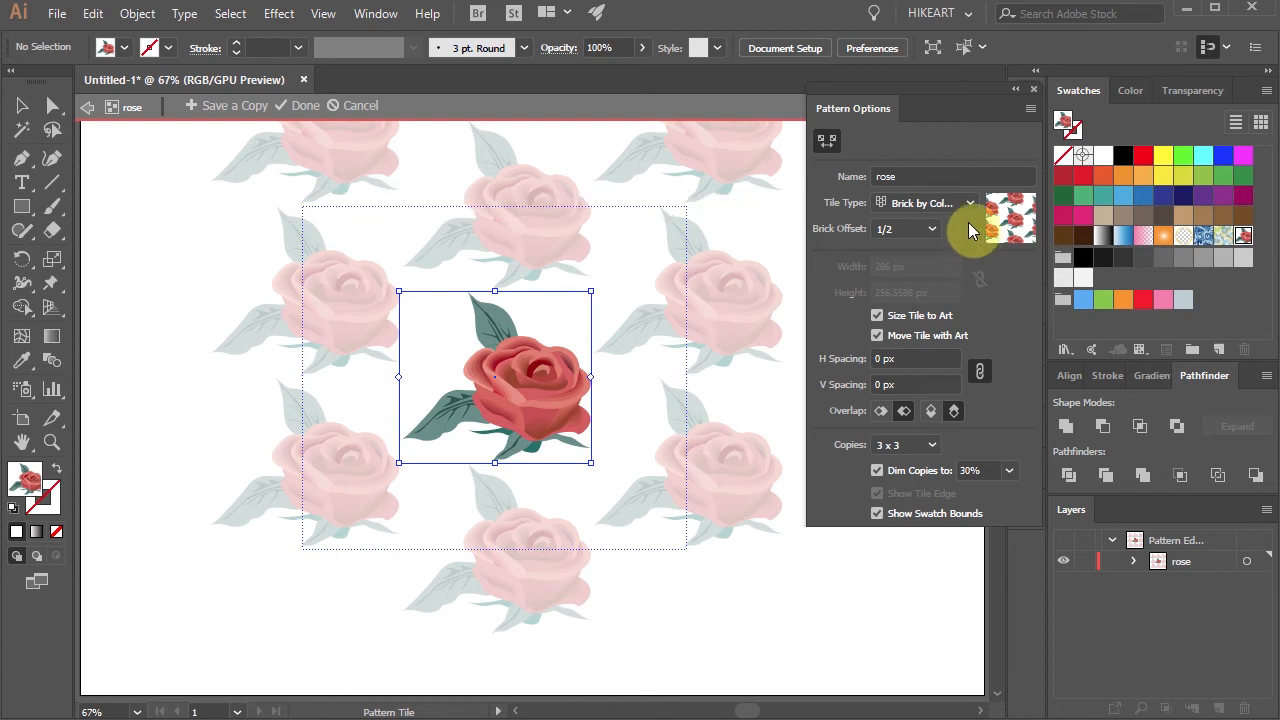
pyautogui.click(925, 202)
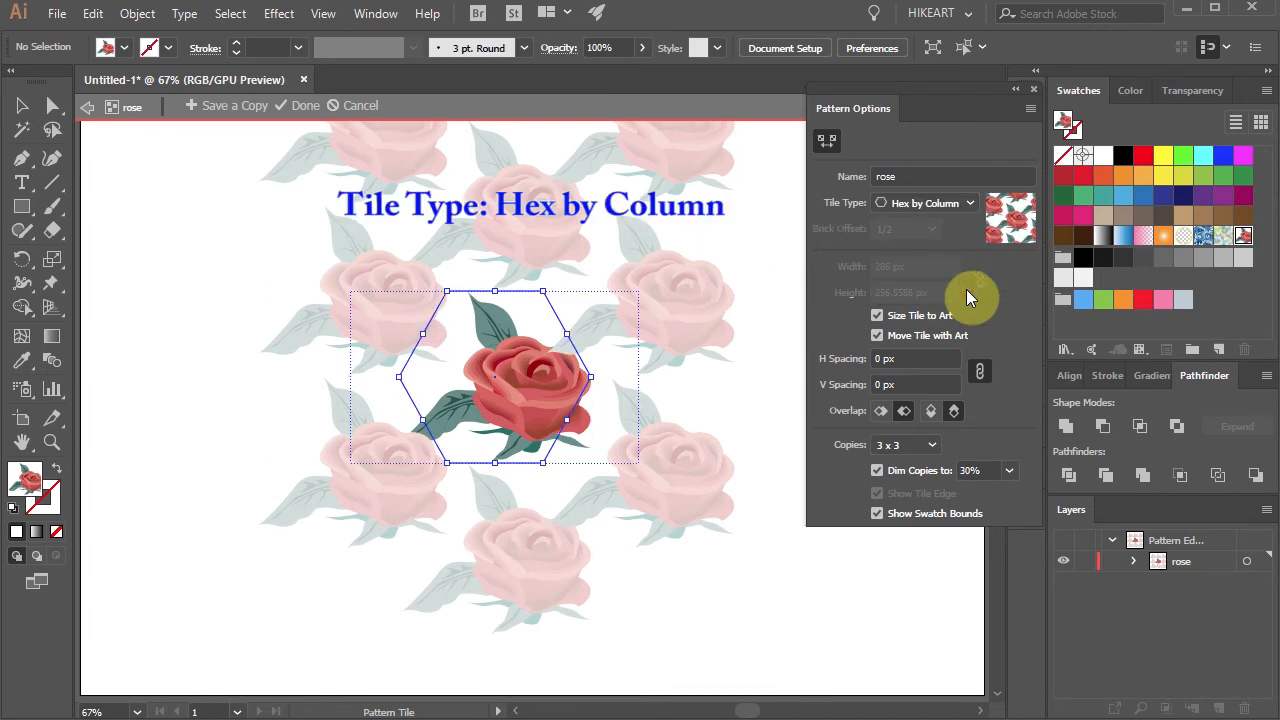
pyautogui.click(968, 202)
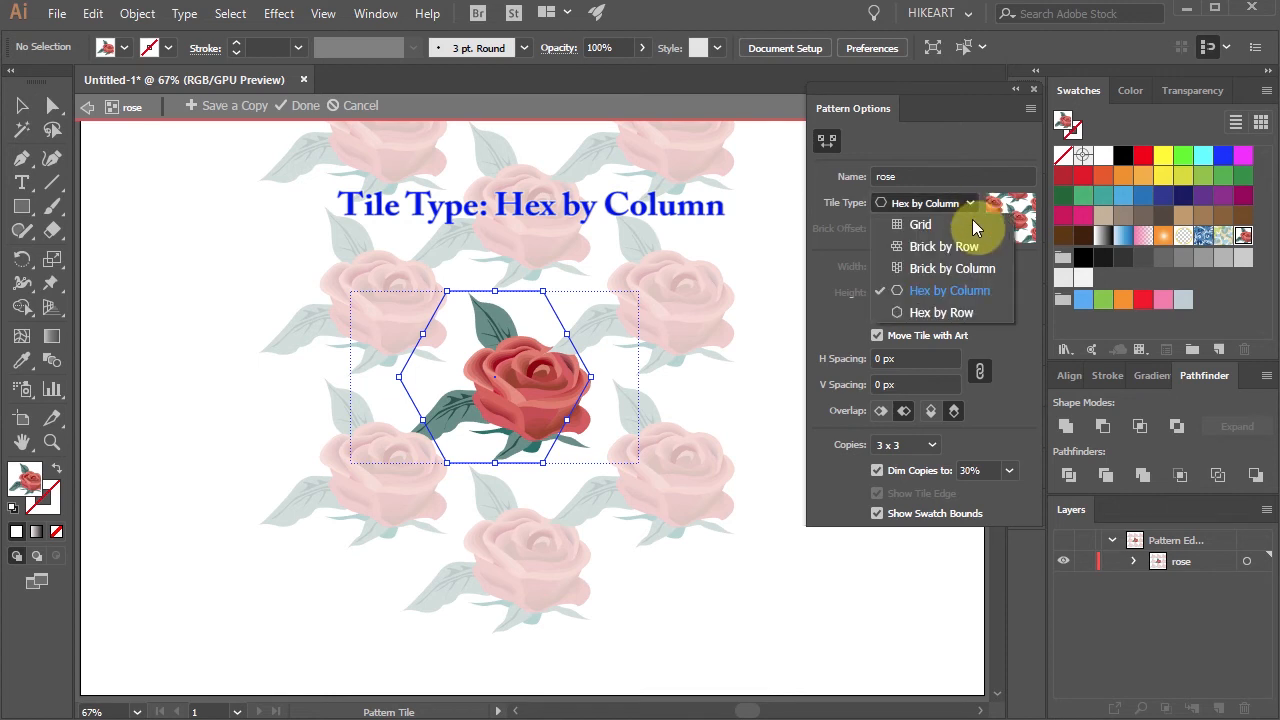
pyautogui.click(939, 312)
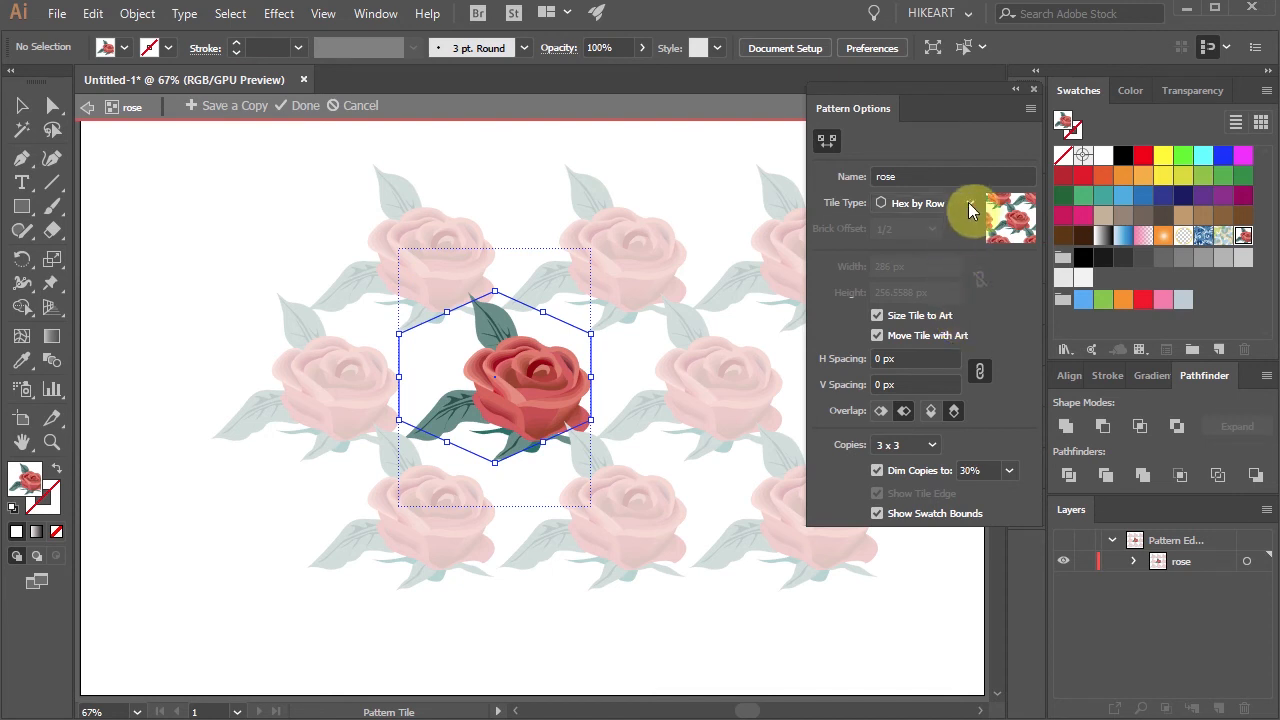
pyautogui.click(925, 202)
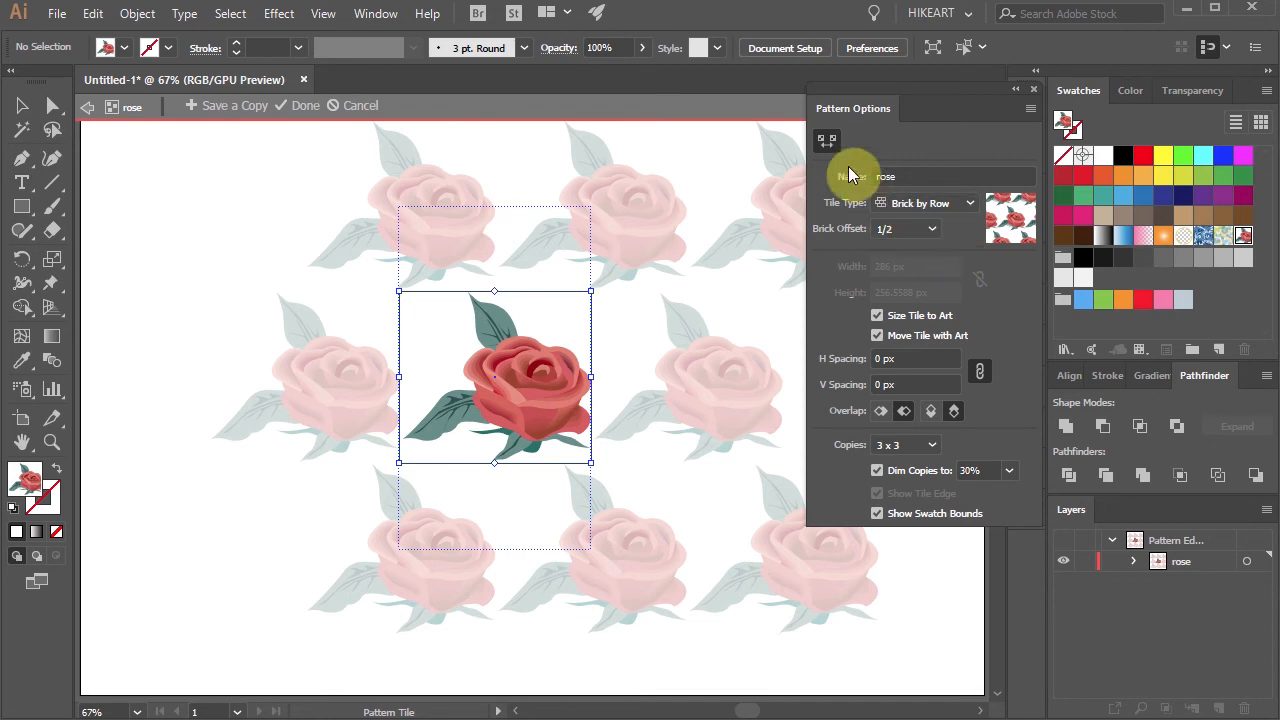
pyautogui.moveTo(828, 140)
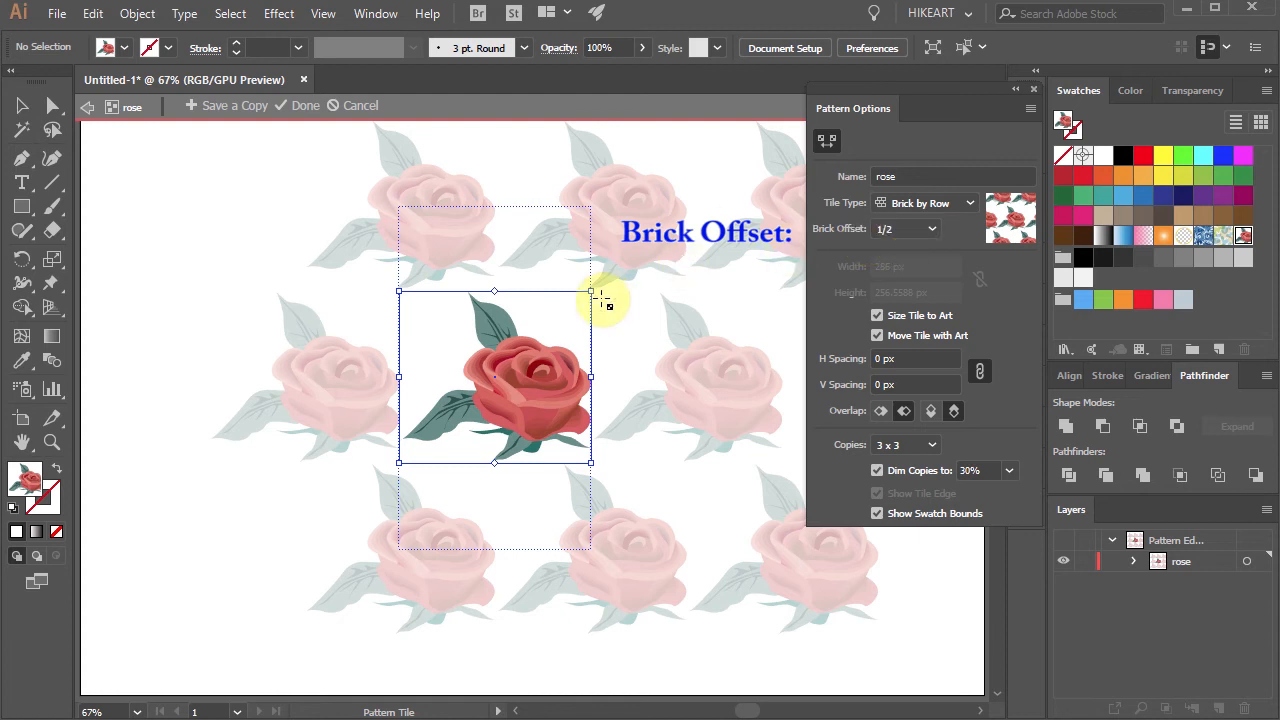
pyautogui.moveTo(500, 300)
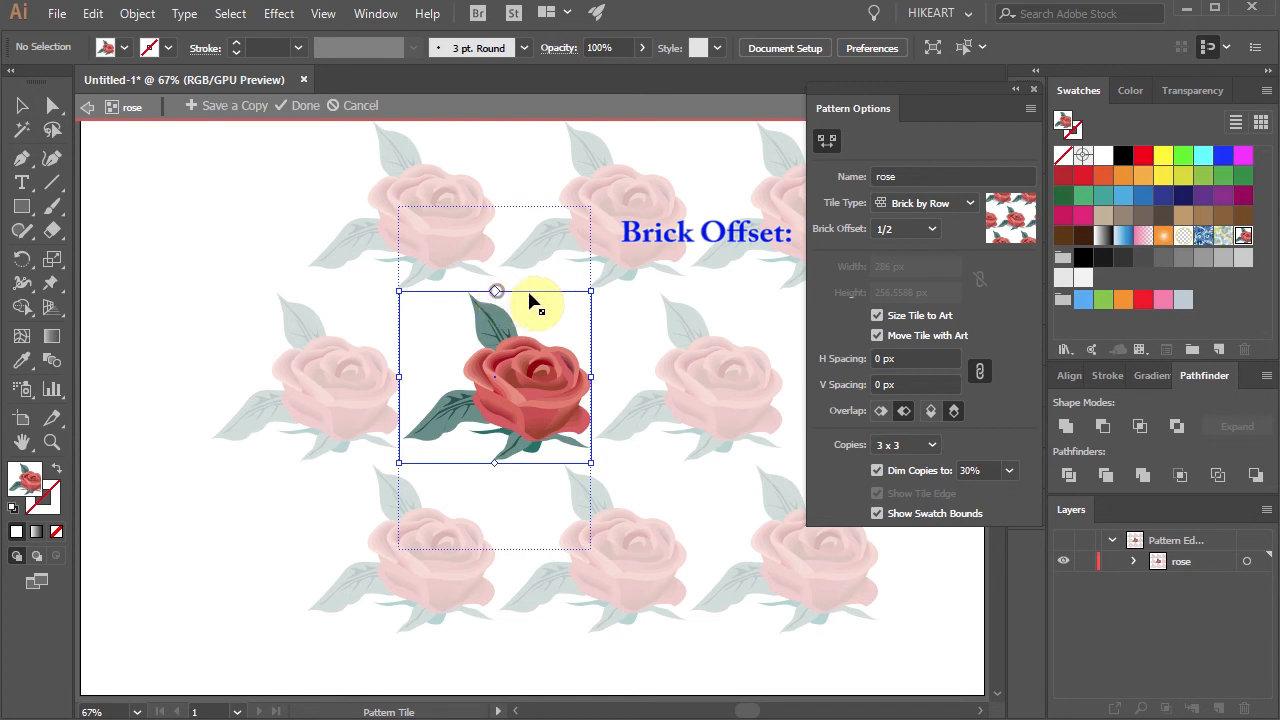
# - Set the rose tile's H and V Spacing to -34 px and exit Pattern Editing Mode
pyautogui.click(905, 228)
pyautogui.write('-34')
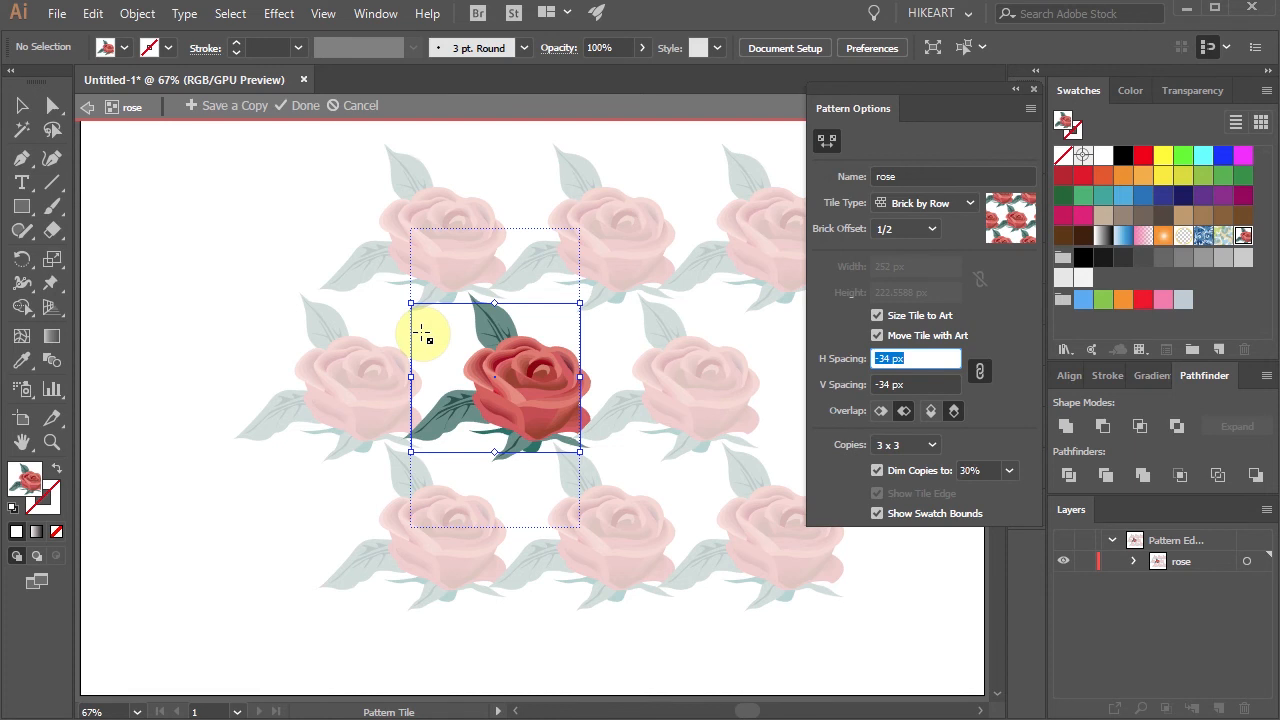
pyautogui.moveTo(89, 108)
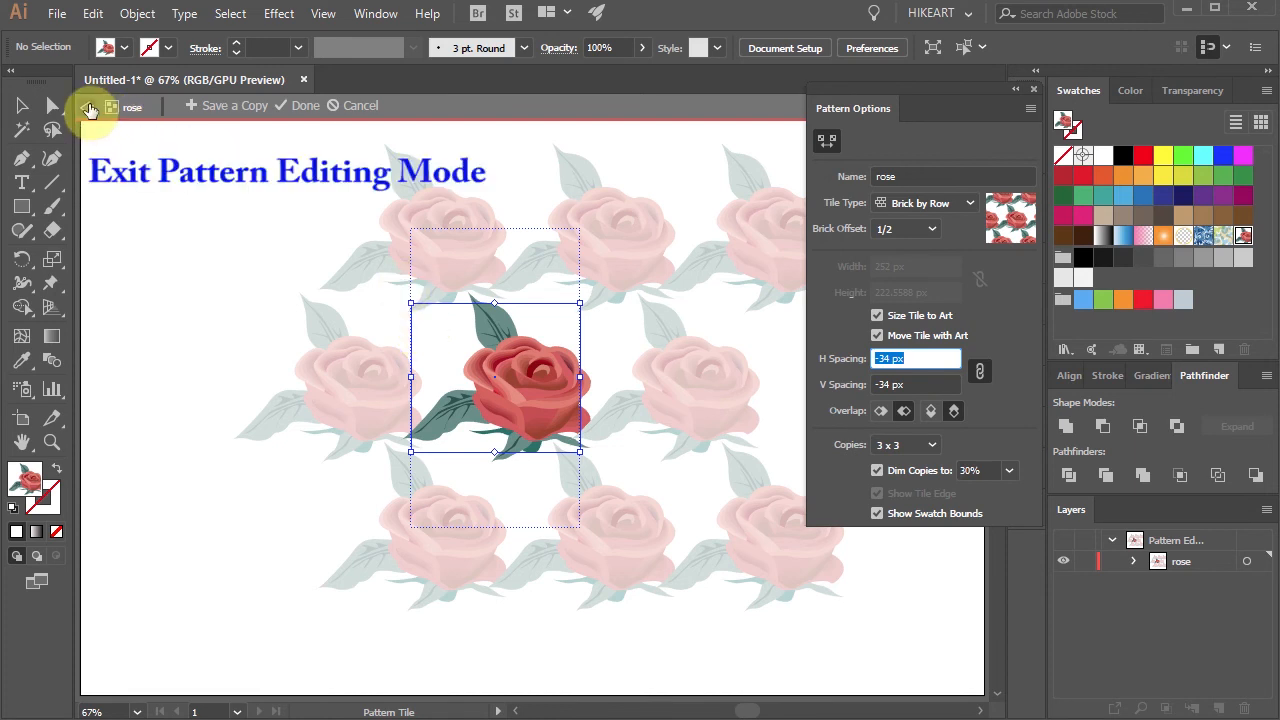
pyautogui.moveTo(90, 107)
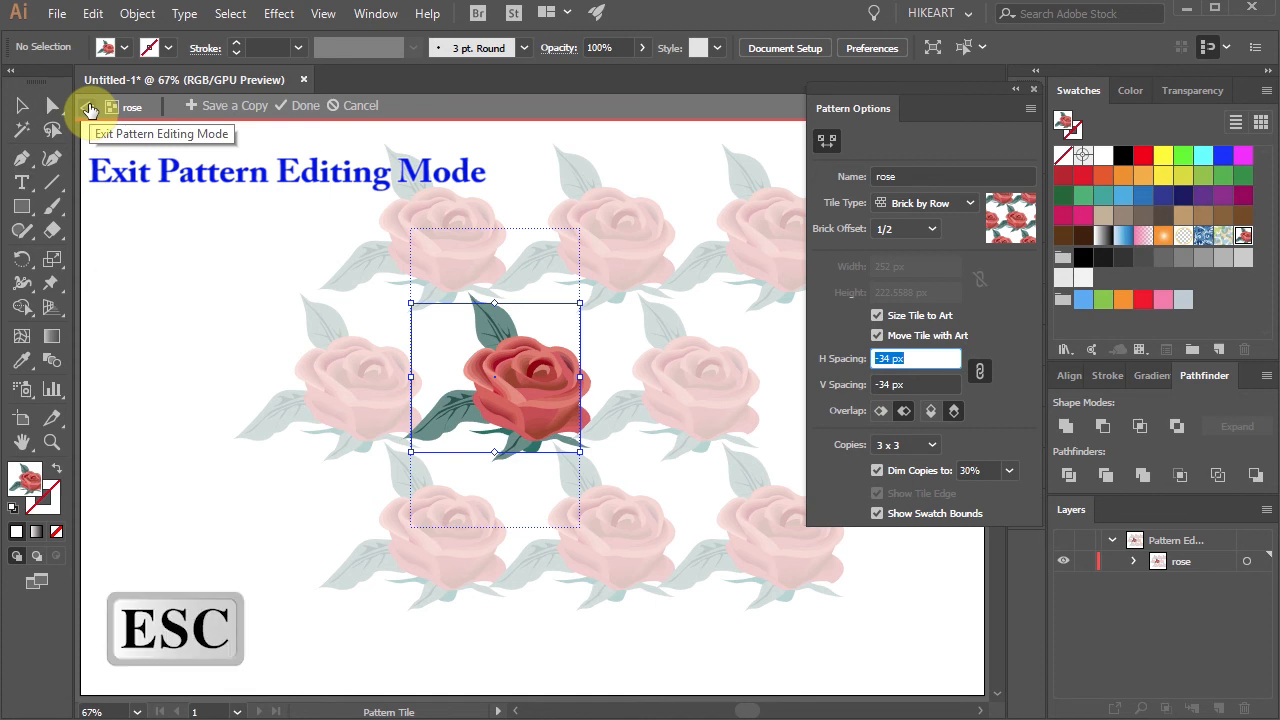
pyautogui.click(91, 106)
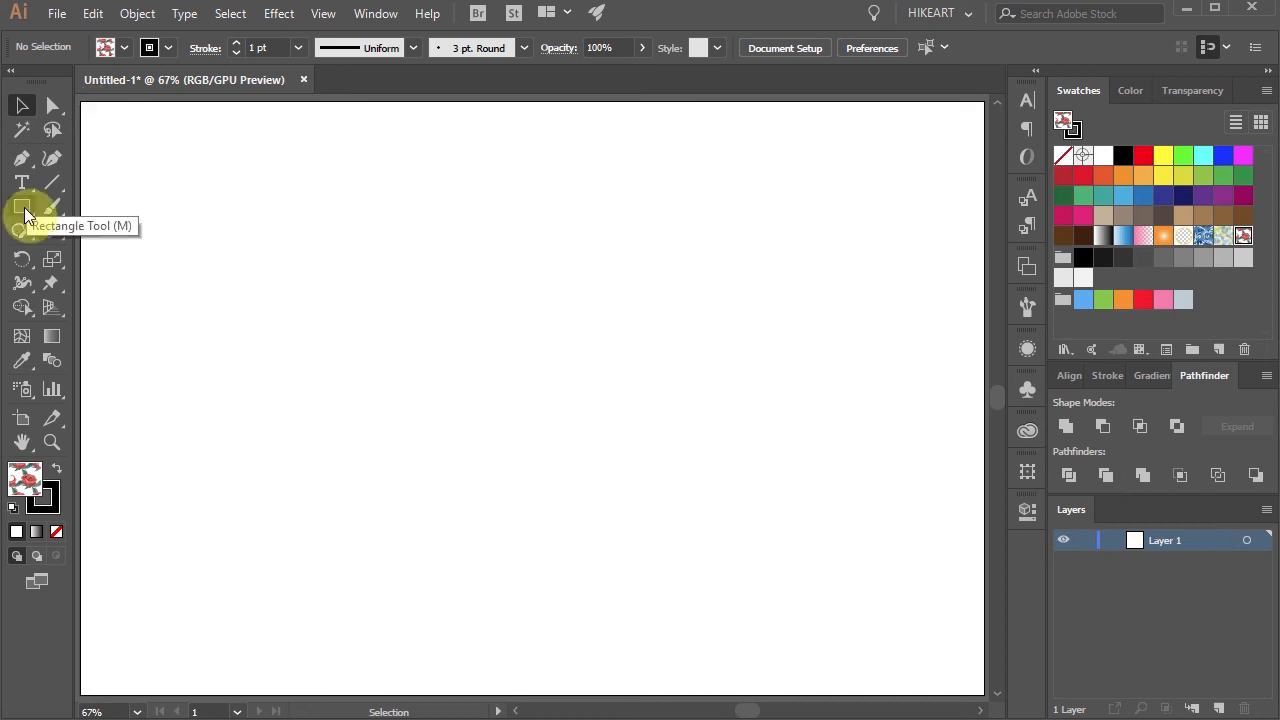
# - Draw a rose-pattern-filled rectangle across the artboard and reopen the rose swatch for editing
pyautogui.moveTo(150, 152); pyautogui.dragTo(917, 647)
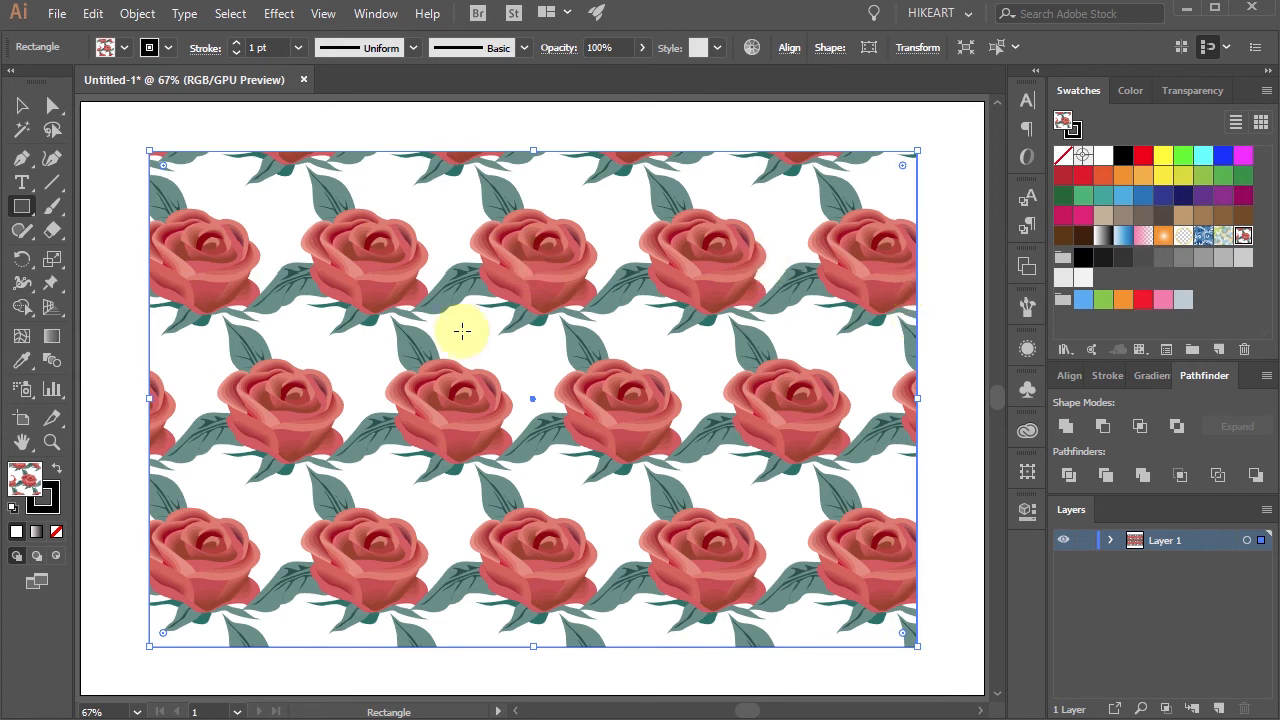
pyautogui.doubleClick(1243, 238)
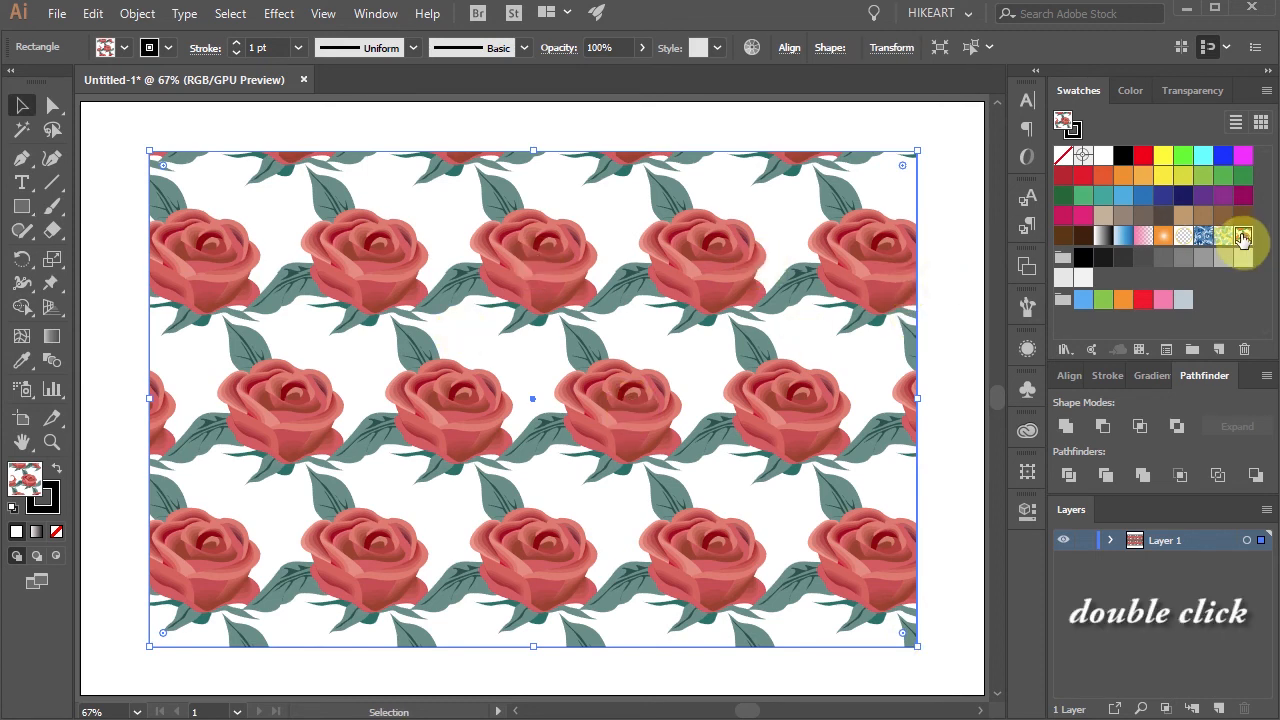